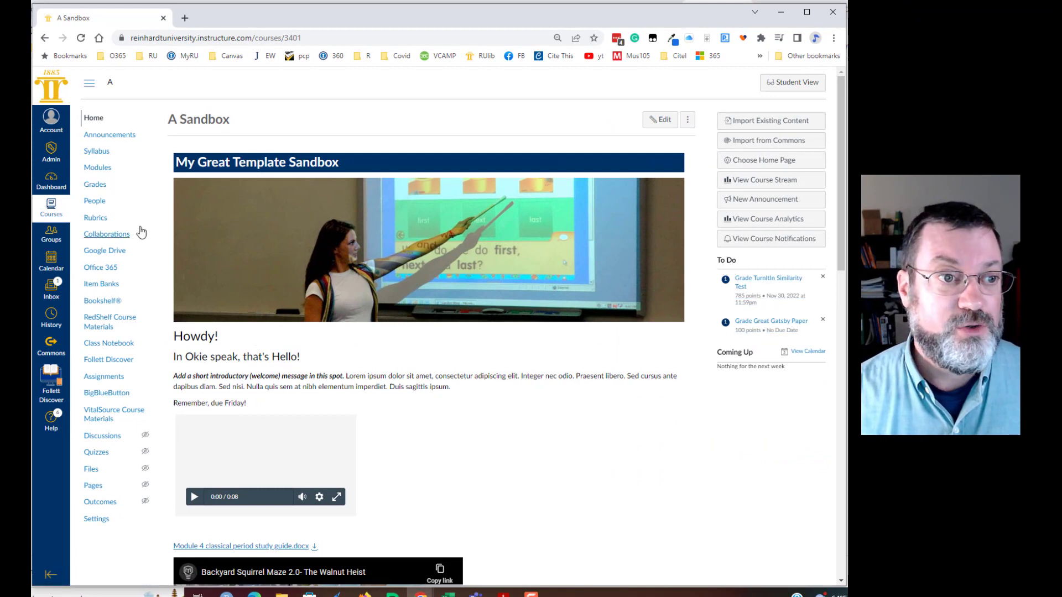
Navigate from Modules to the Great Gatsby Paper assignment (100 pts, 0 of 1 graded).
{"action": "left_click", "coordinate": [97, 167]}
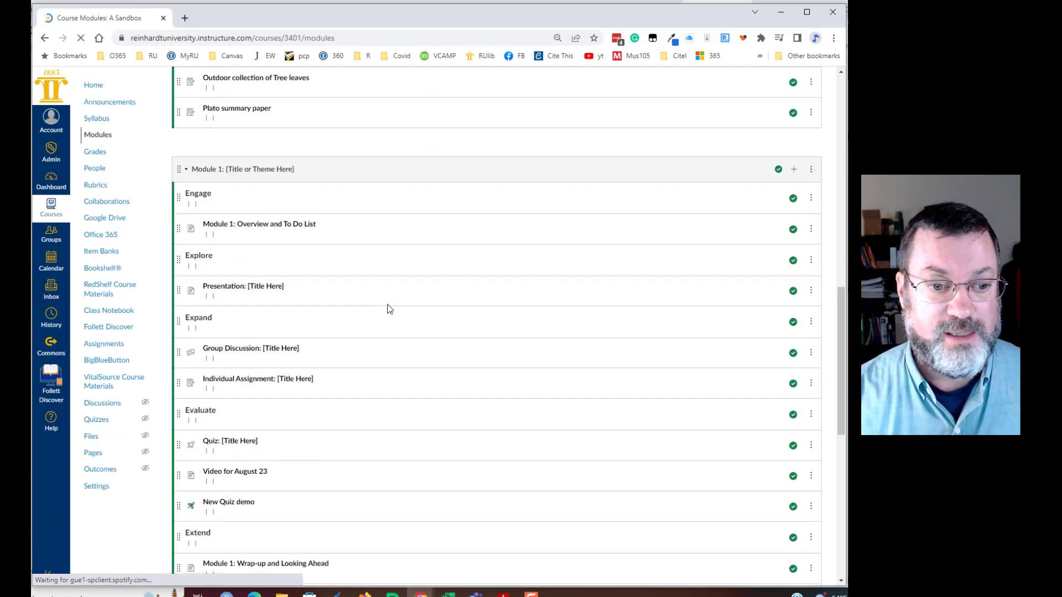
{"action": "scroll", "scroll_direction": "down", "scroll_amount": 3}
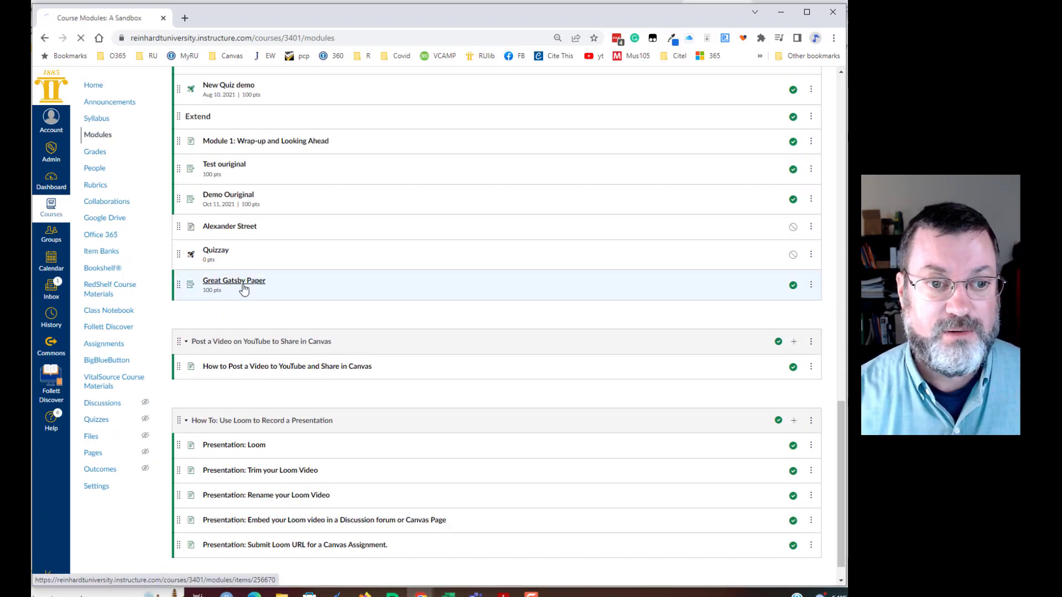
{"action": "left_click", "coordinate": [233, 280]}
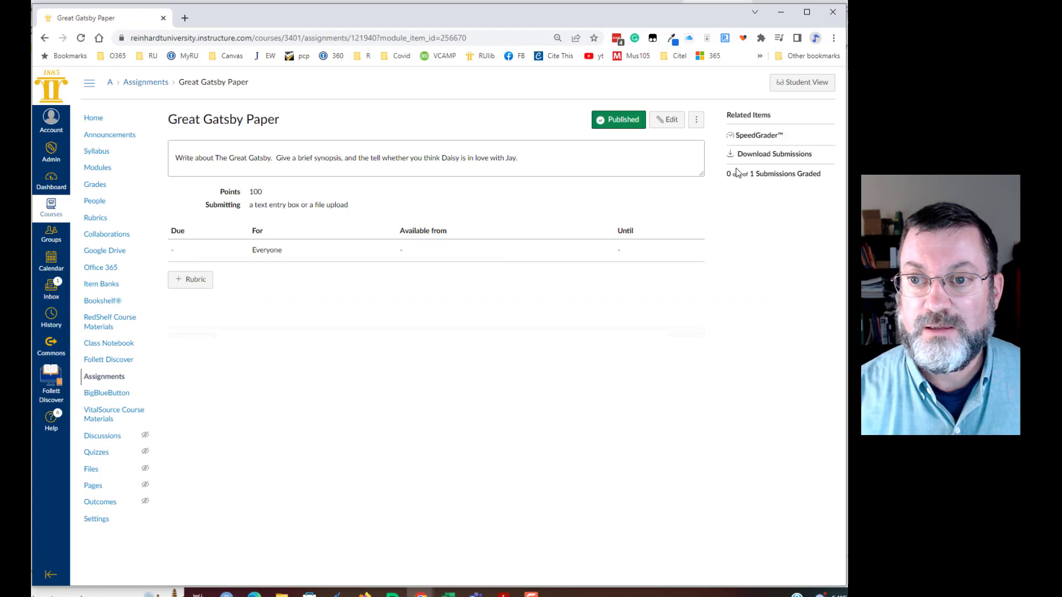
{"action": "left_click", "coordinate": [94, 184]}
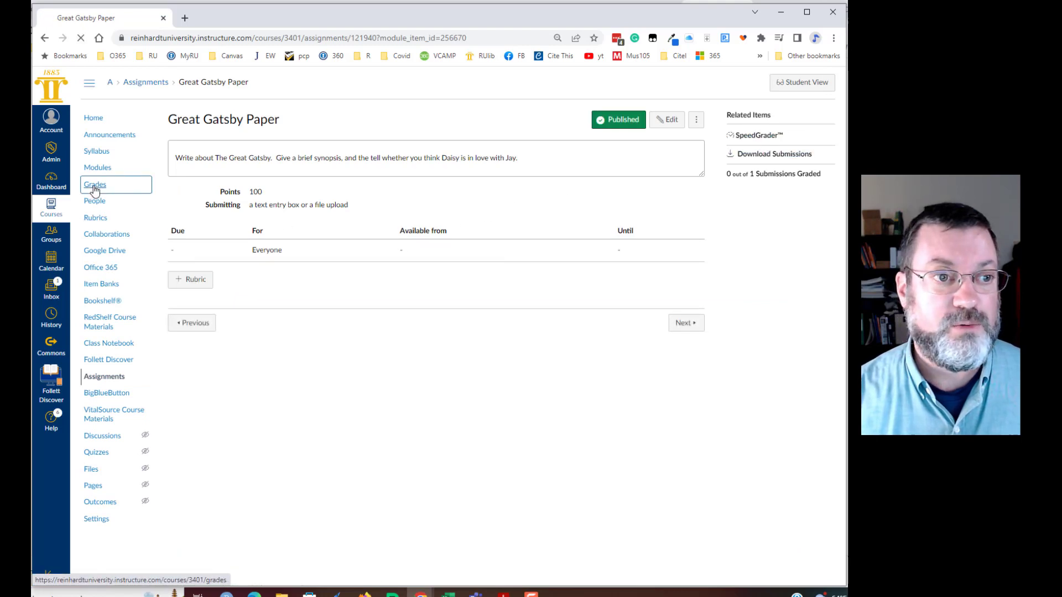
From Grades, select Test Student's Great Gatsby Paper cell and launch SpeedGrader.
{"action": "left_click", "coordinate": [94, 185]}
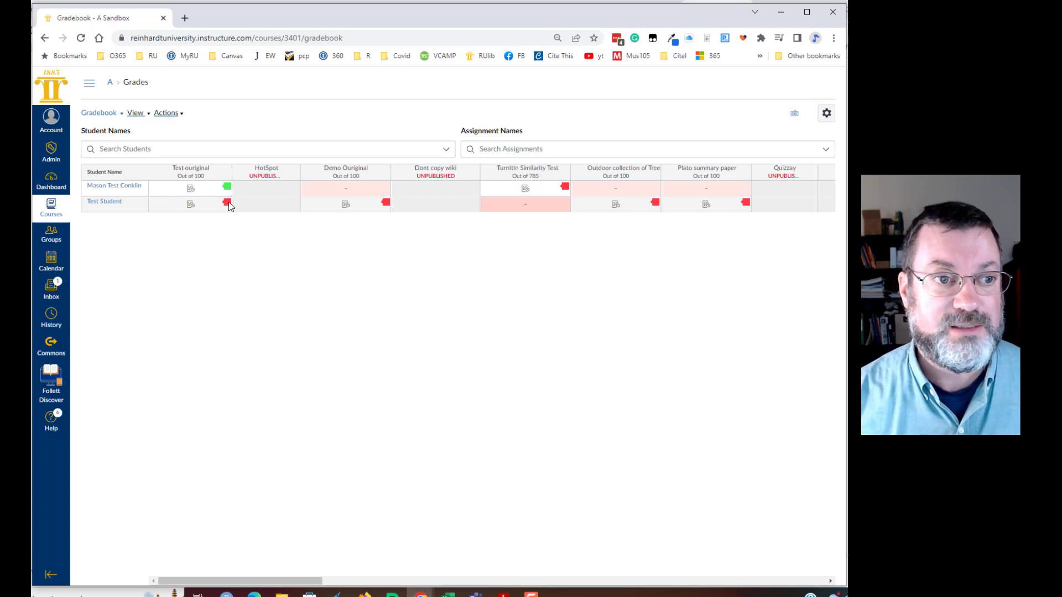
{"action": "mouse_move", "coordinate": [381, 193]}
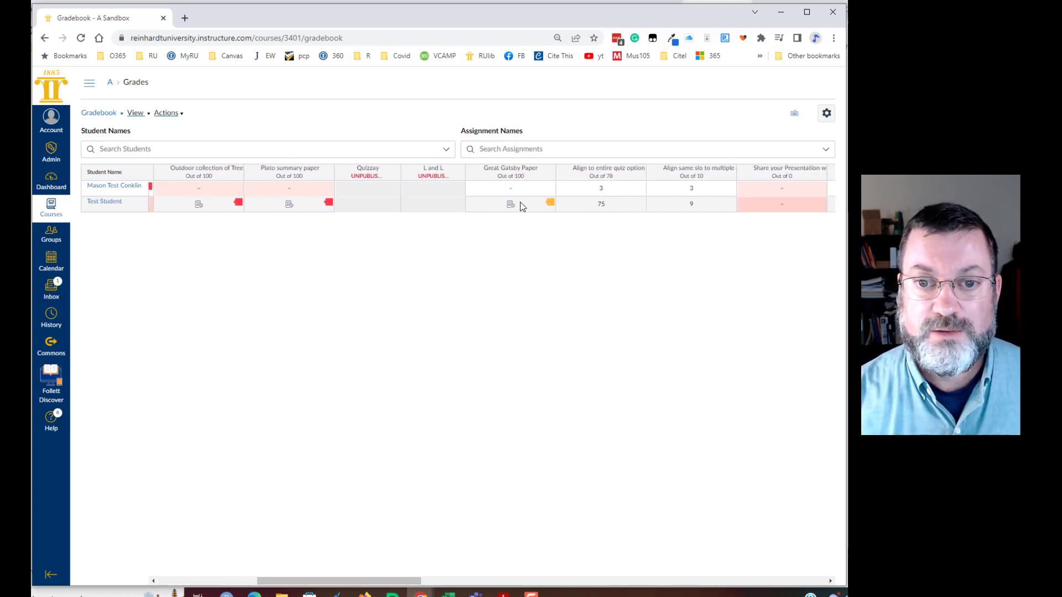
{"action": "left_click", "coordinate": [510, 204]}
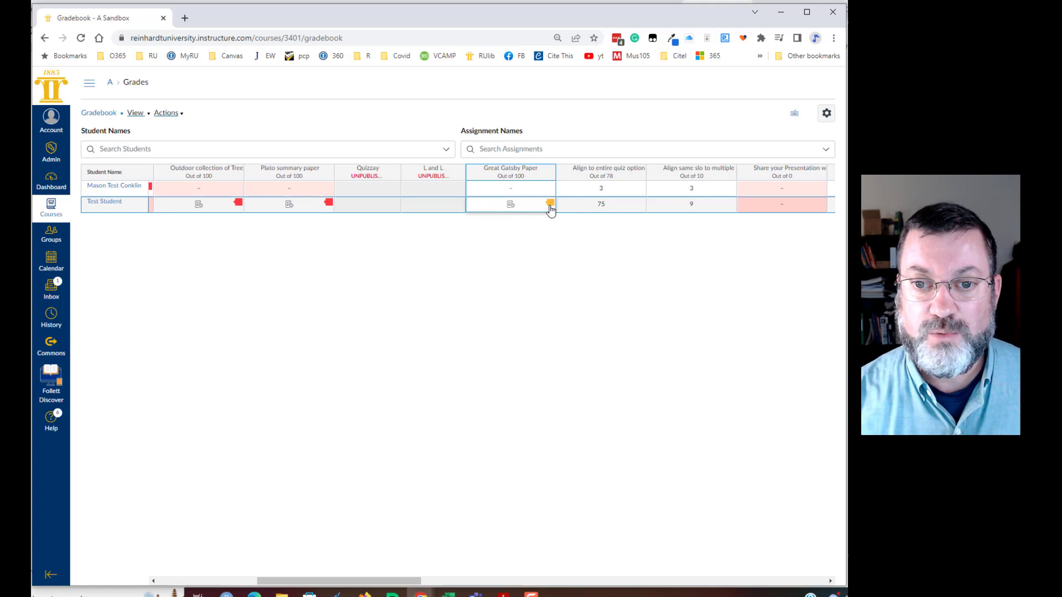
{"action": "left_click", "coordinate": [549, 204]}
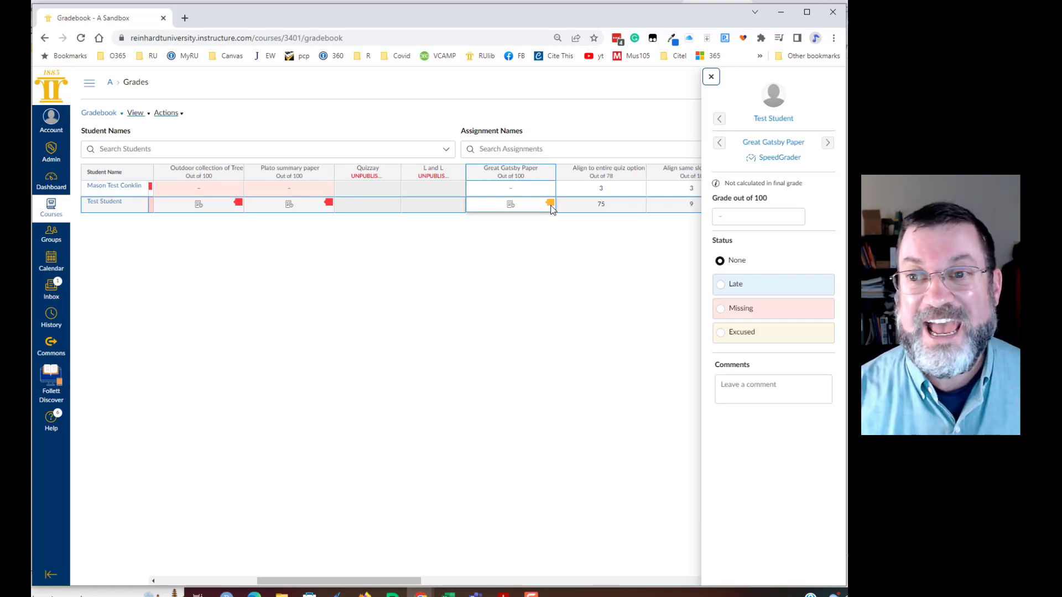
{"action": "left_click", "coordinate": [778, 157]}
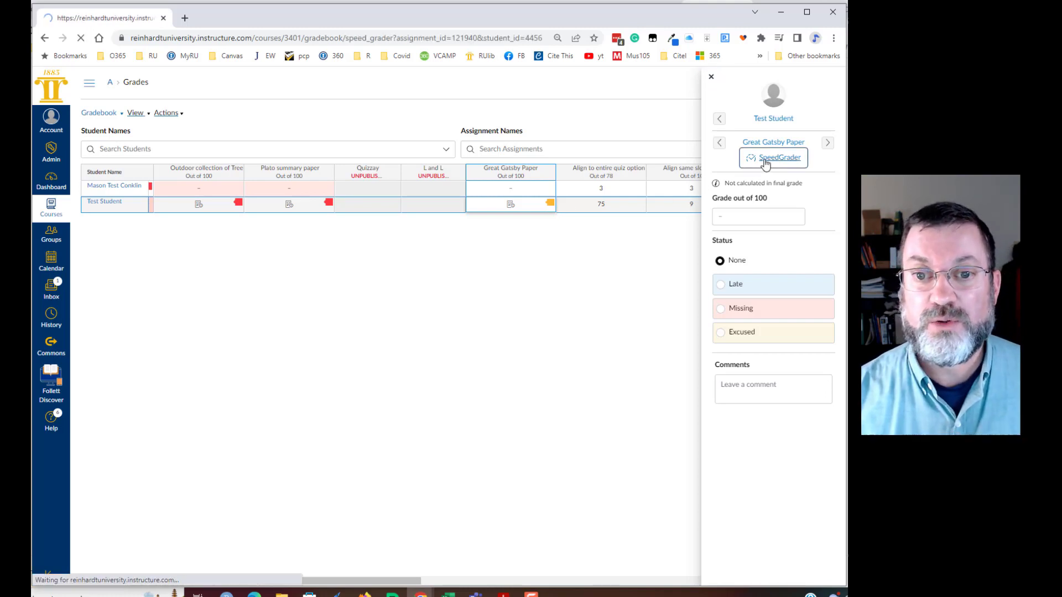
Load Great Gatsby Plagiarized.docx in SpeedGrader and open its 67% Turnitin similarity report.
{"action": "left_click", "coordinate": [778, 157]}
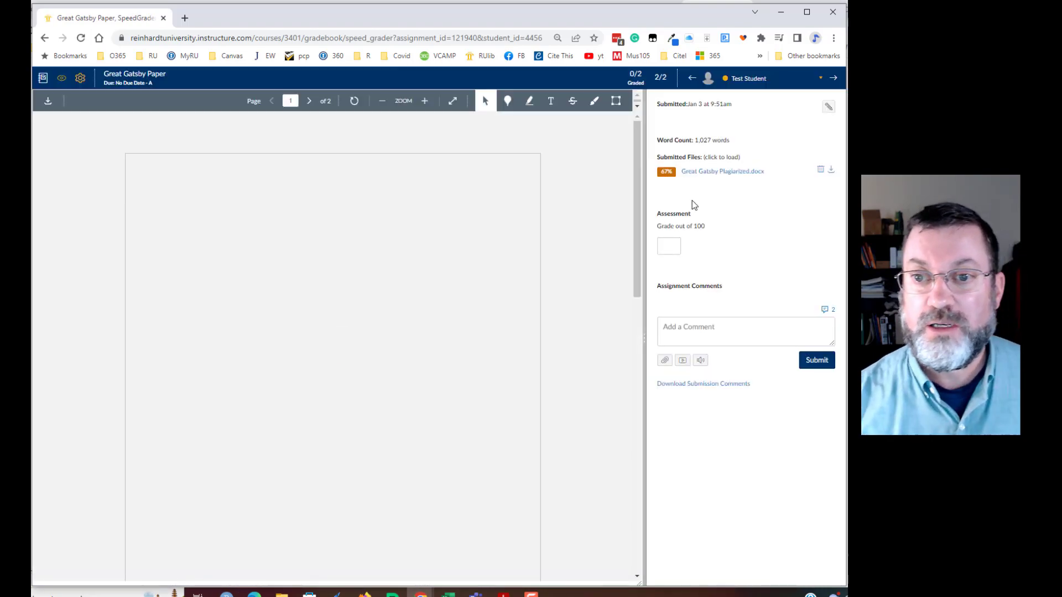
{"action": "left_click", "coordinate": [722, 171]}
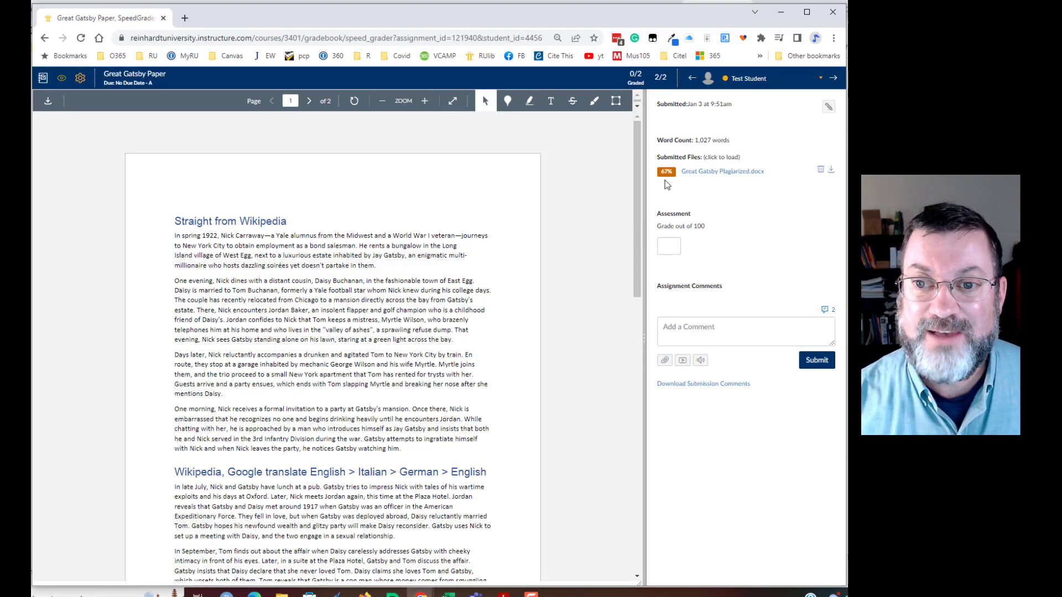
{"action": "mouse_move", "coordinate": [666, 171]}
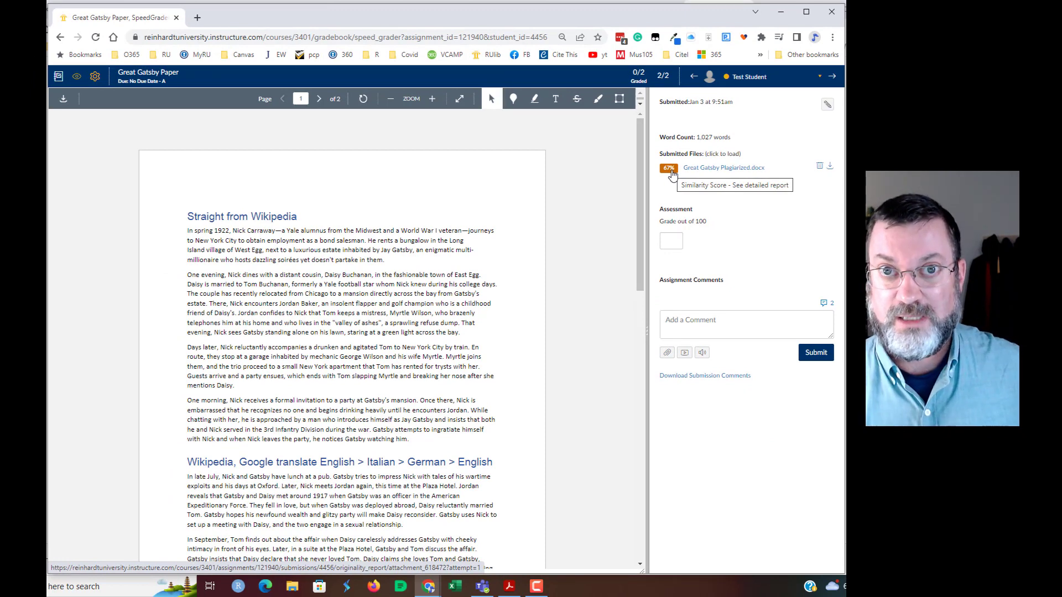
{"action": "mouse_move", "coordinate": [690, 222]}
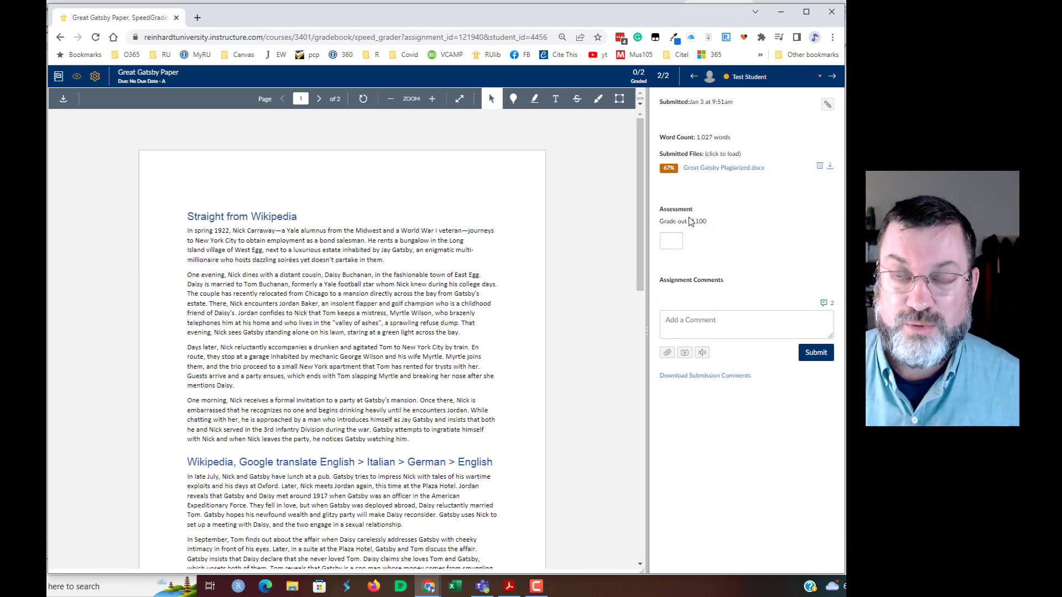
{"action": "mouse_move", "coordinate": [668, 167]}
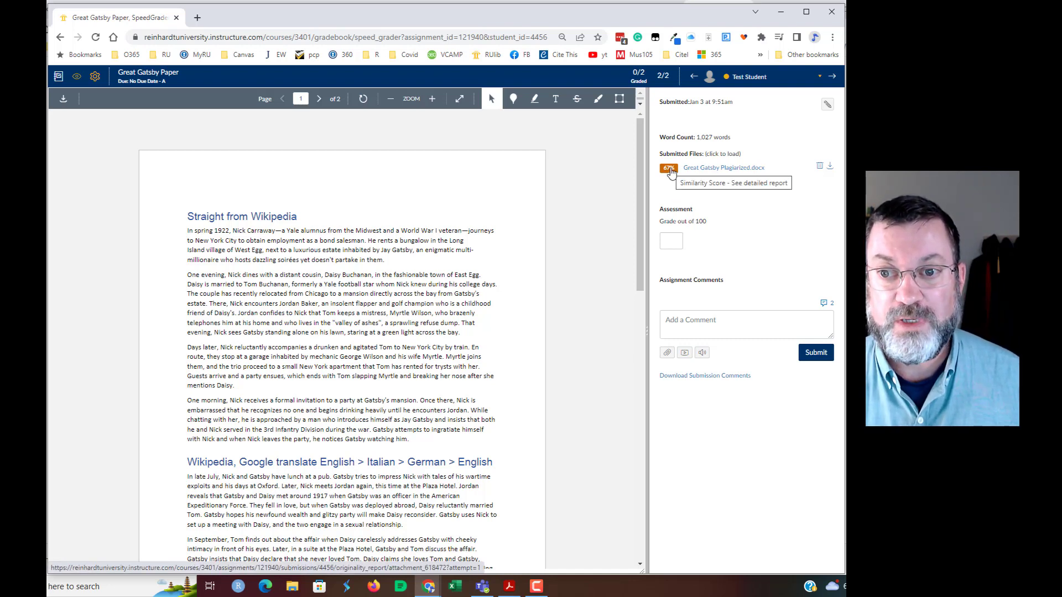
{"action": "left_click", "coordinate": [669, 169]}
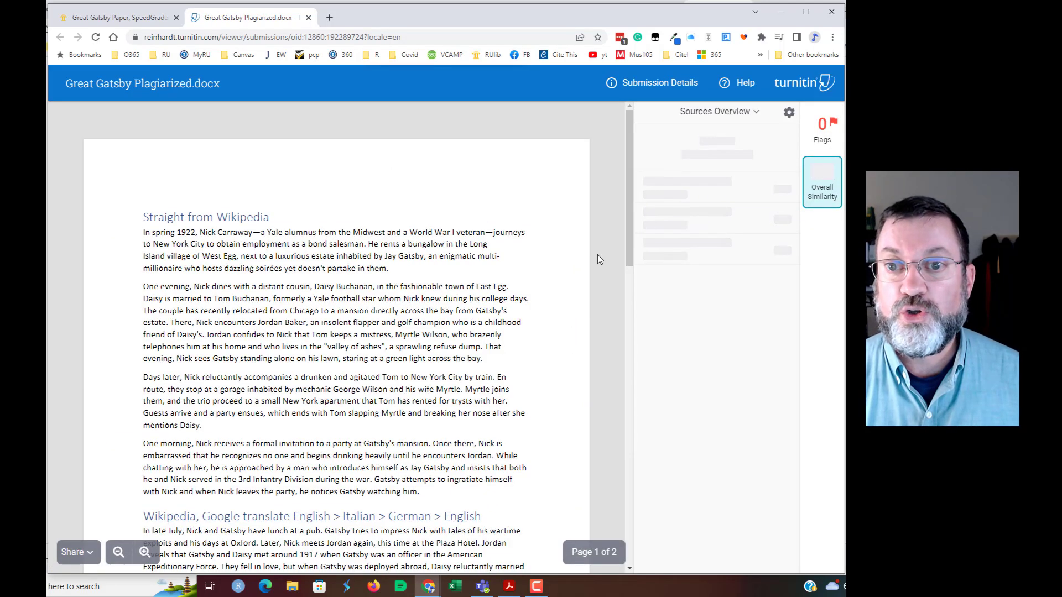
Expand the top 32% submitted-works source, shown as private unviewable content.
{"action": "left_click", "coordinate": [822, 181]}
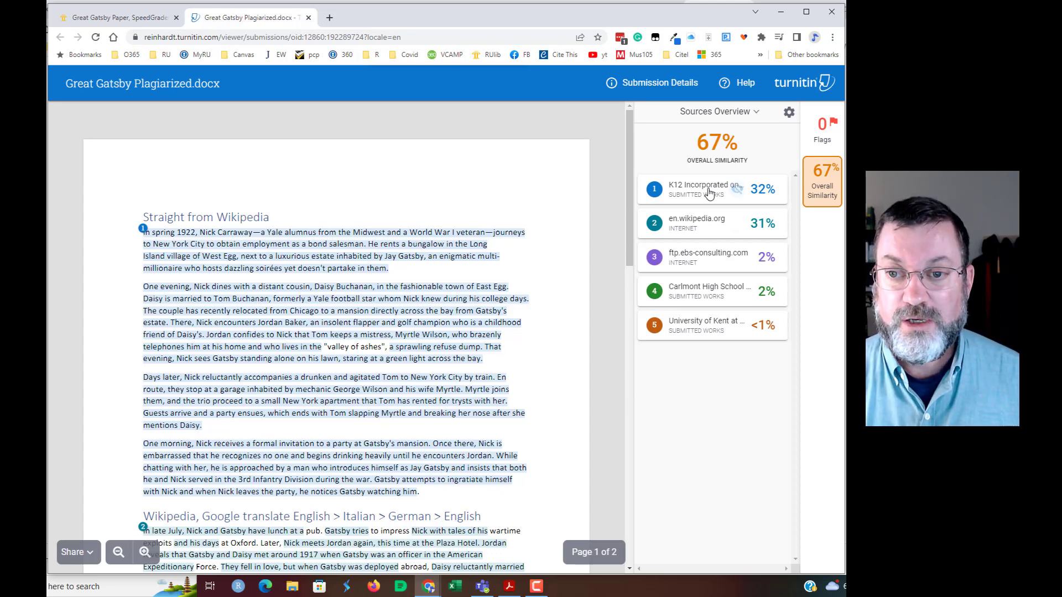
{"action": "left_click", "coordinate": [697, 188]}
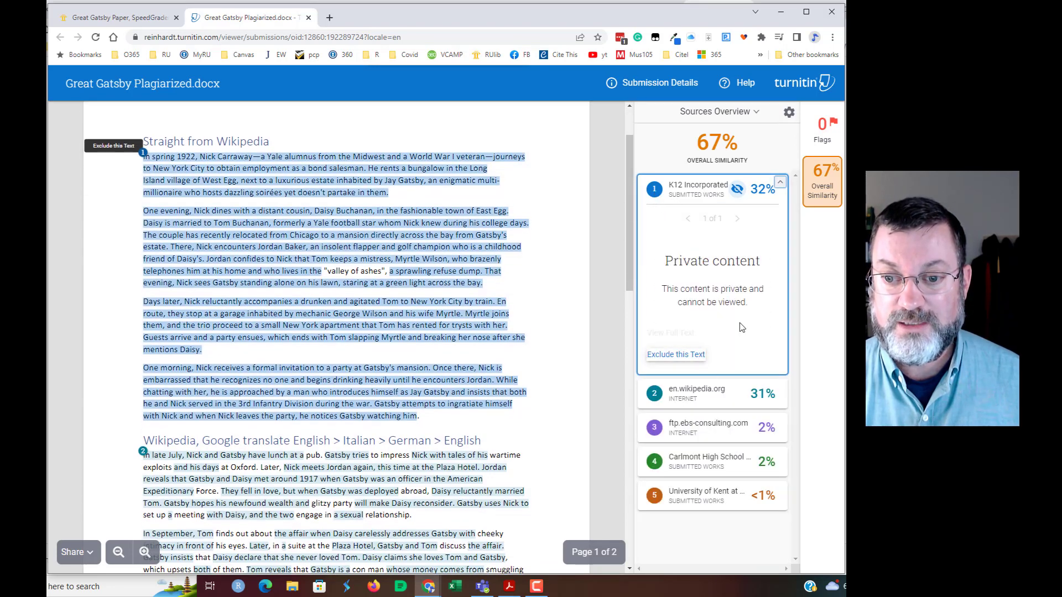
{"action": "mouse_move", "coordinate": [691, 235]}
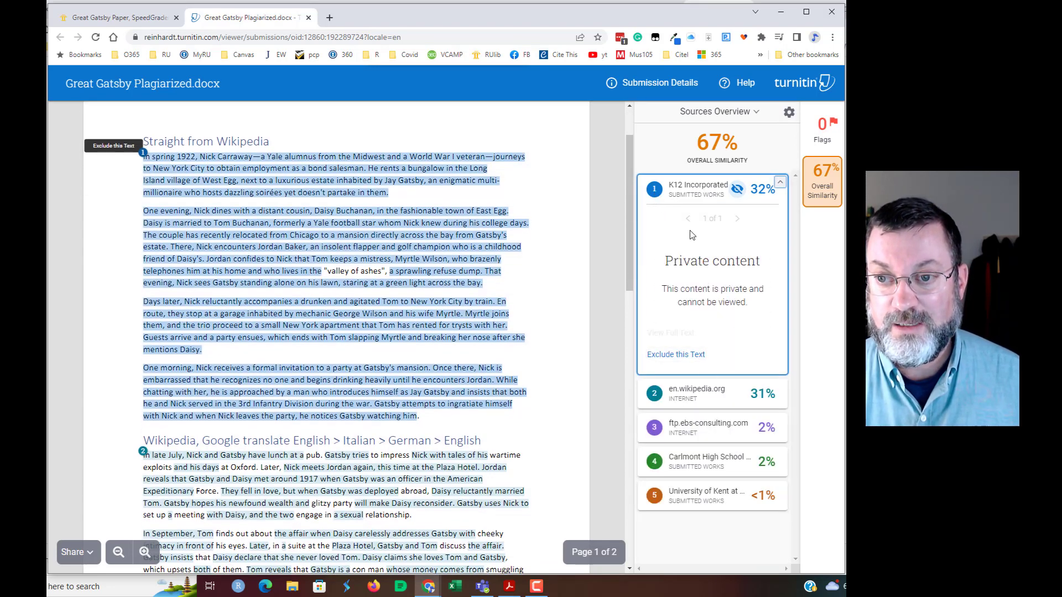
{"action": "mouse_move", "coordinate": [711, 283]}
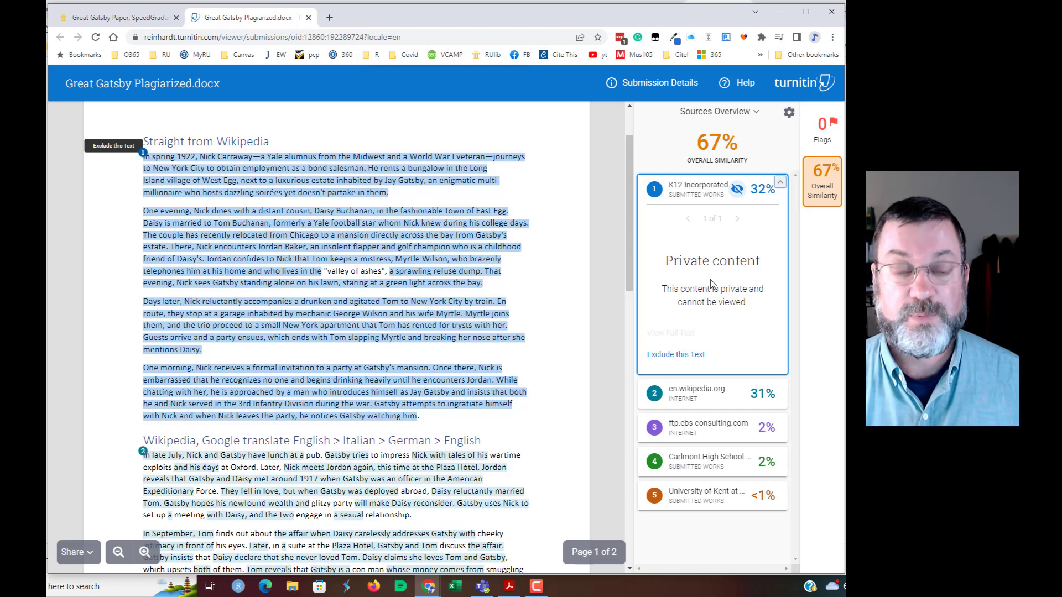
{"action": "mouse_move", "coordinate": [219, 271]}
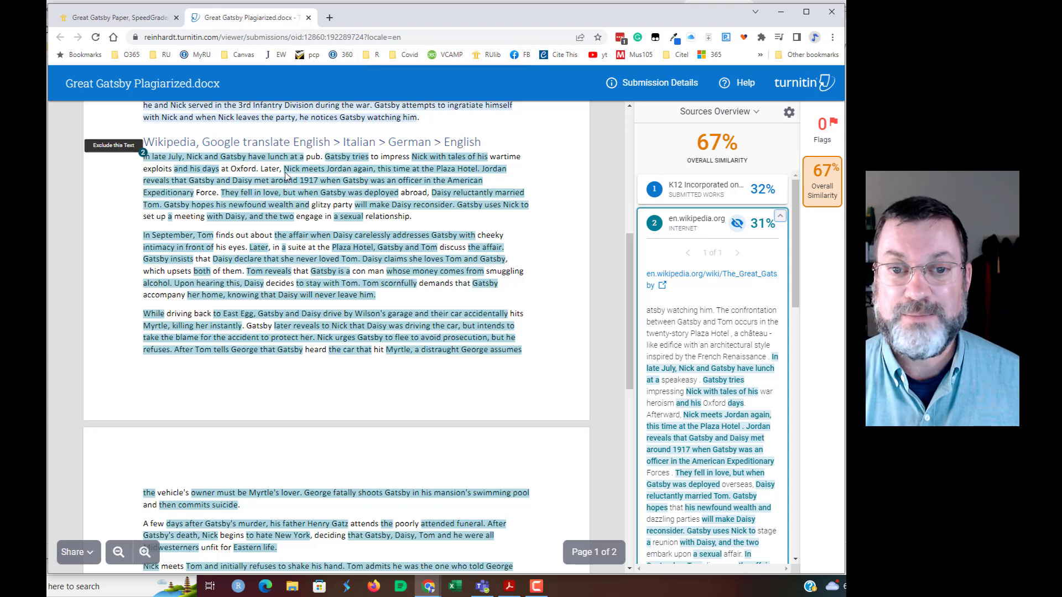
Scroll to page 2 showing the 31% Wikipedia passage and 2% ebs-consulting match.
{"action": "scroll", "scroll_direction": "down", "scroll_amount": 3}
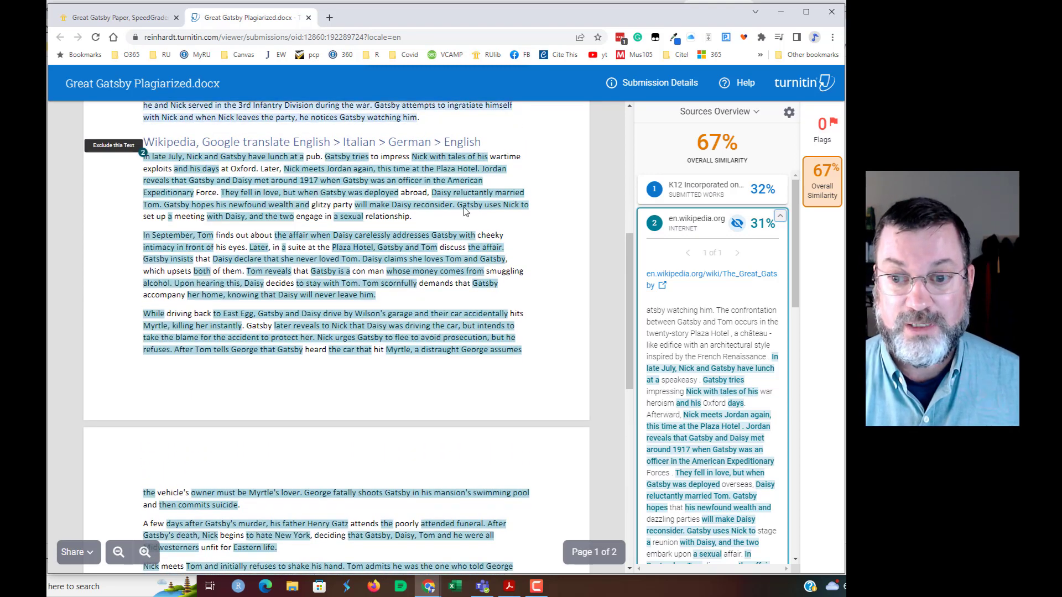
{"action": "mouse_move", "coordinate": [297, 336]}
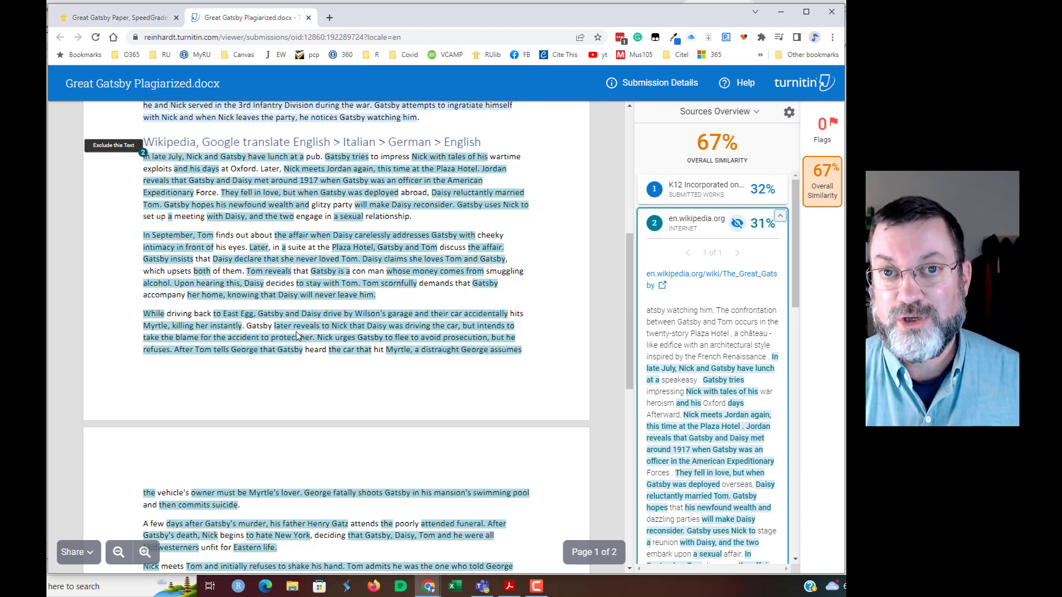
{"action": "scroll", "scroll_direction": "down", "scroll_amount": 3}
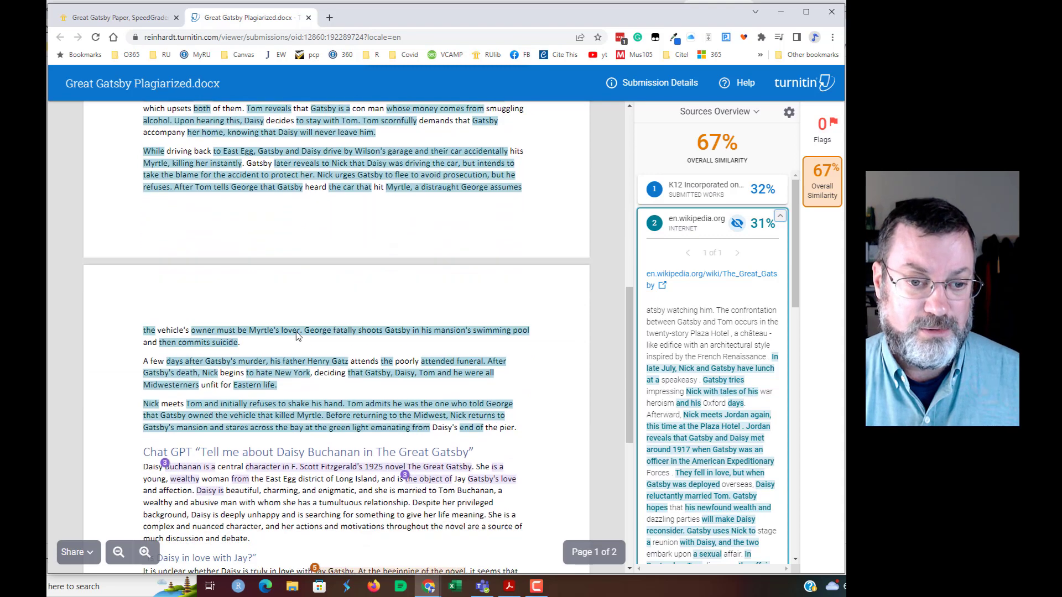
{"action": "scroll", "scroll_direction": "down", "scroll_amount": 3}
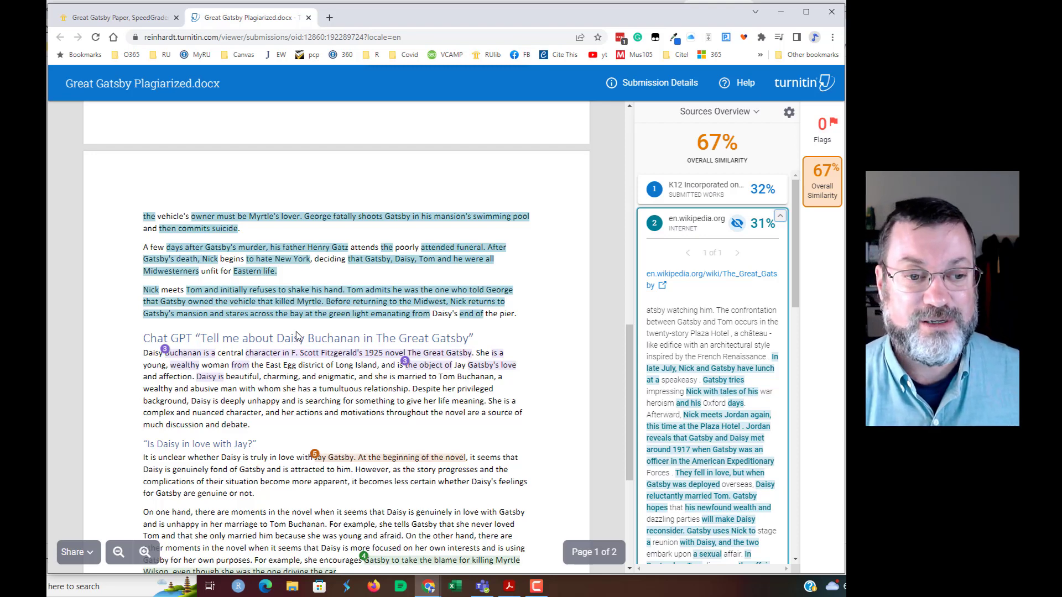
{"action": "scroll", "scroll_direction": "down", "scroll_amount": 3}
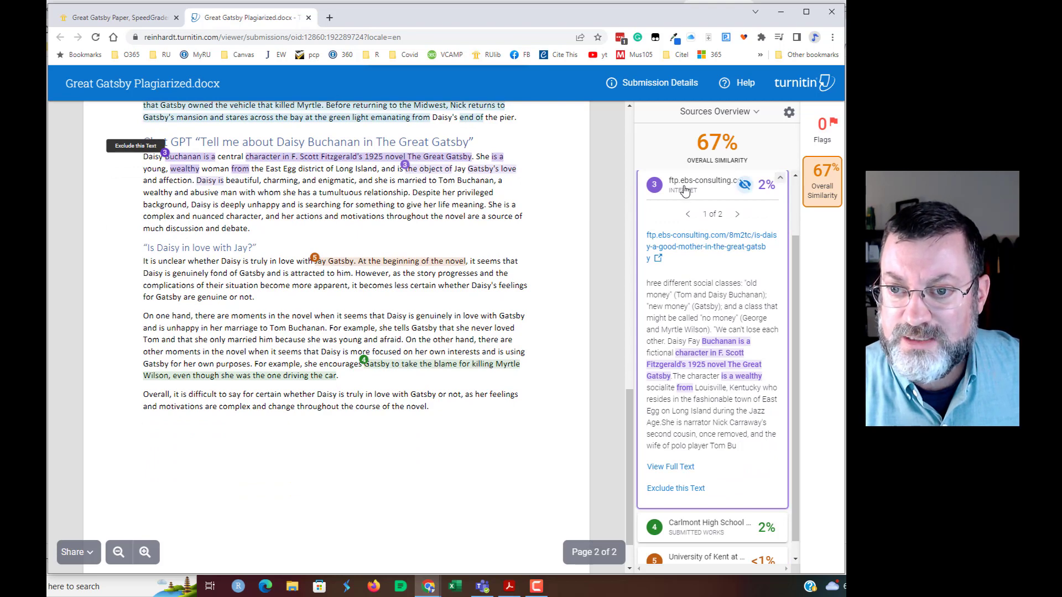
{"action": "mouse_move", "coordinate": [692, 368]}
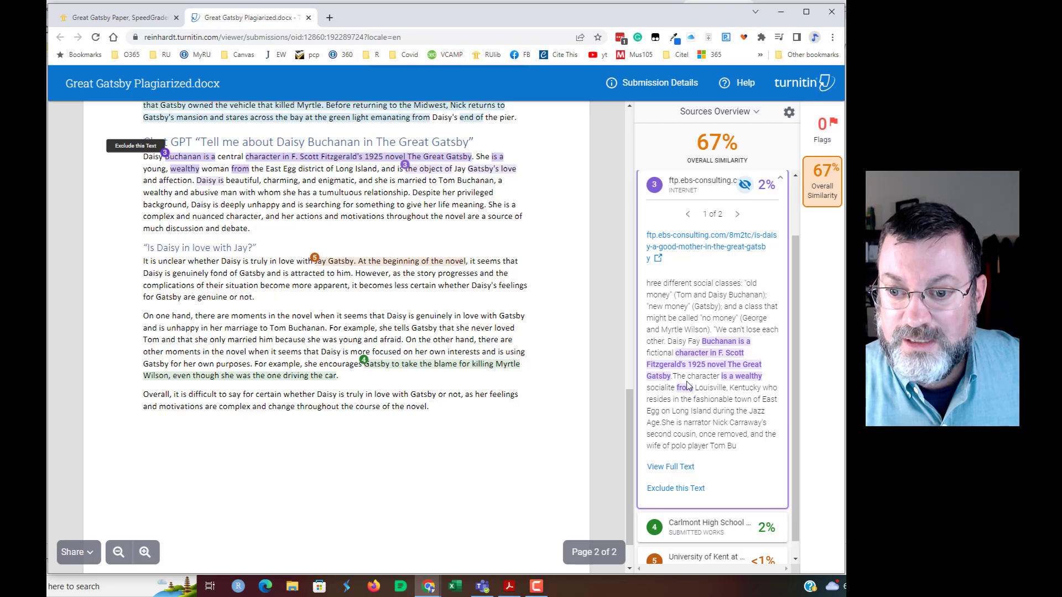
{"action": "mouse_move", "coordinate": [687, 392]}
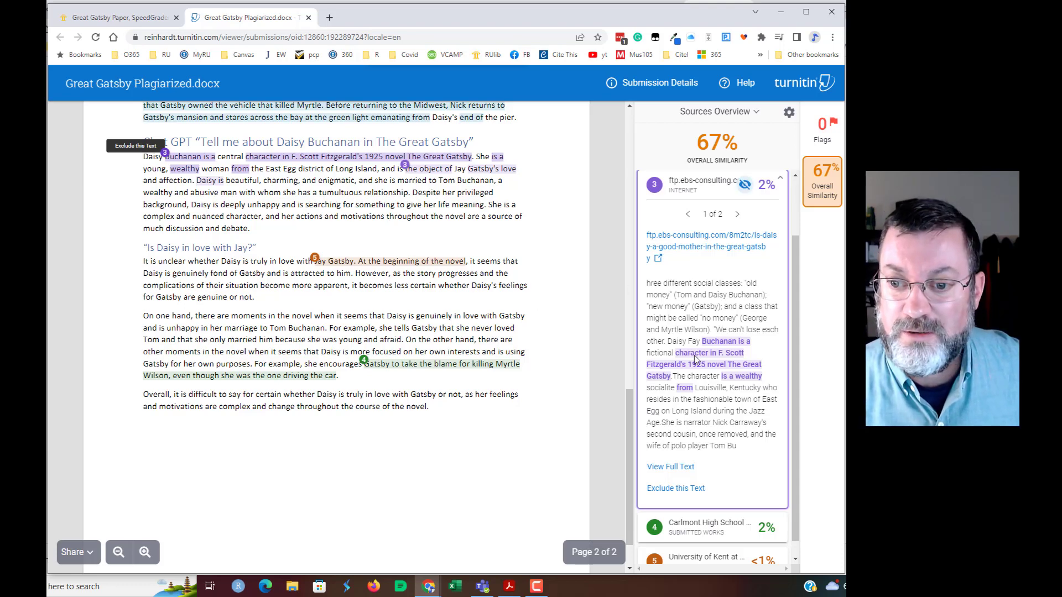
{"action": "mouse_move", "coordinate": [677, 355]}
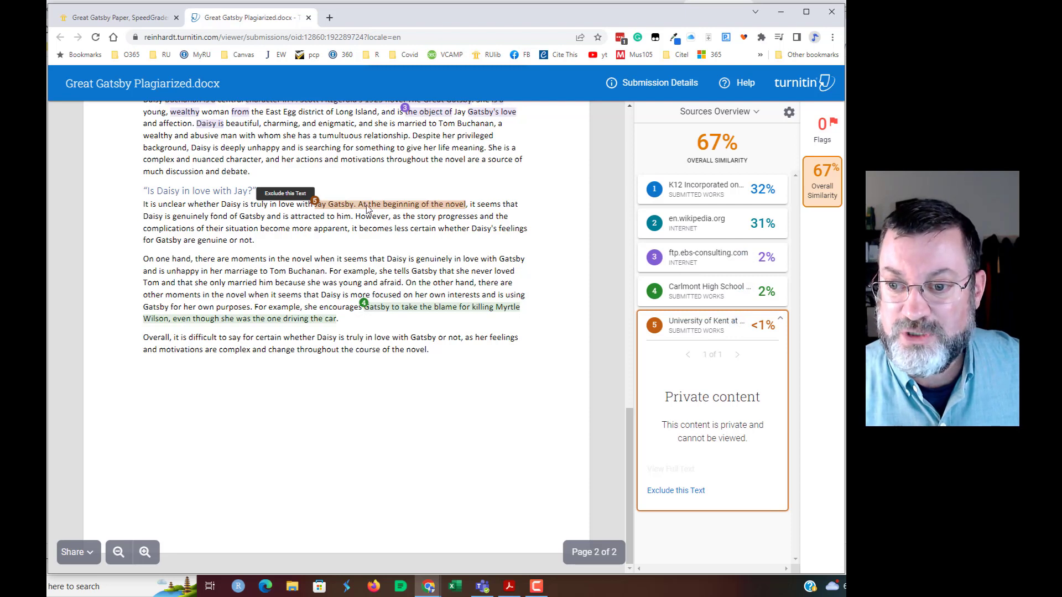
{"action": "mouse_move", "coordinate": [376, 316]}
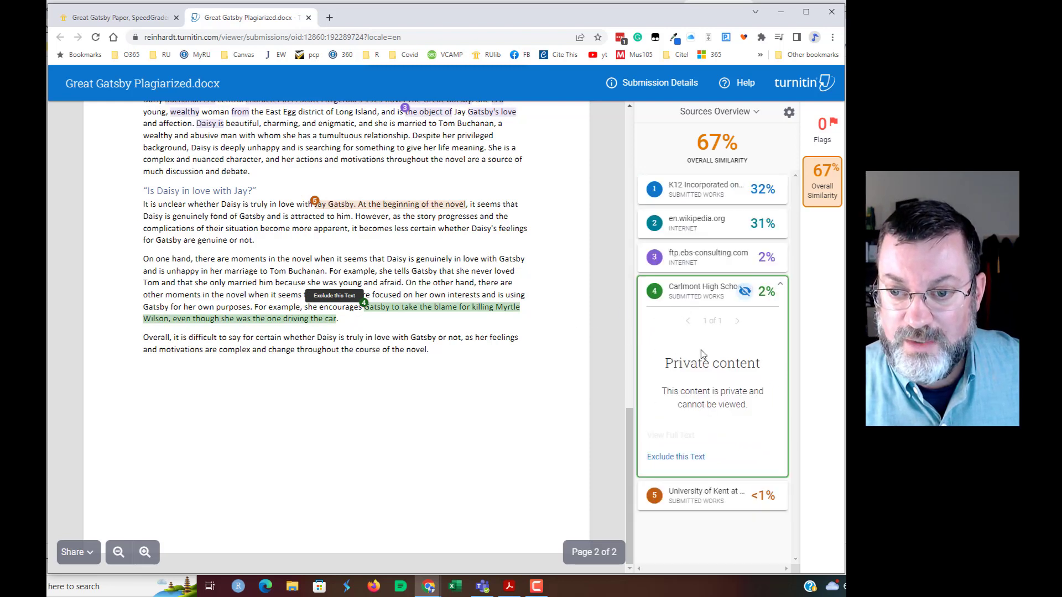
{"action": "mouse_move", "coordinate": [368, 323]}
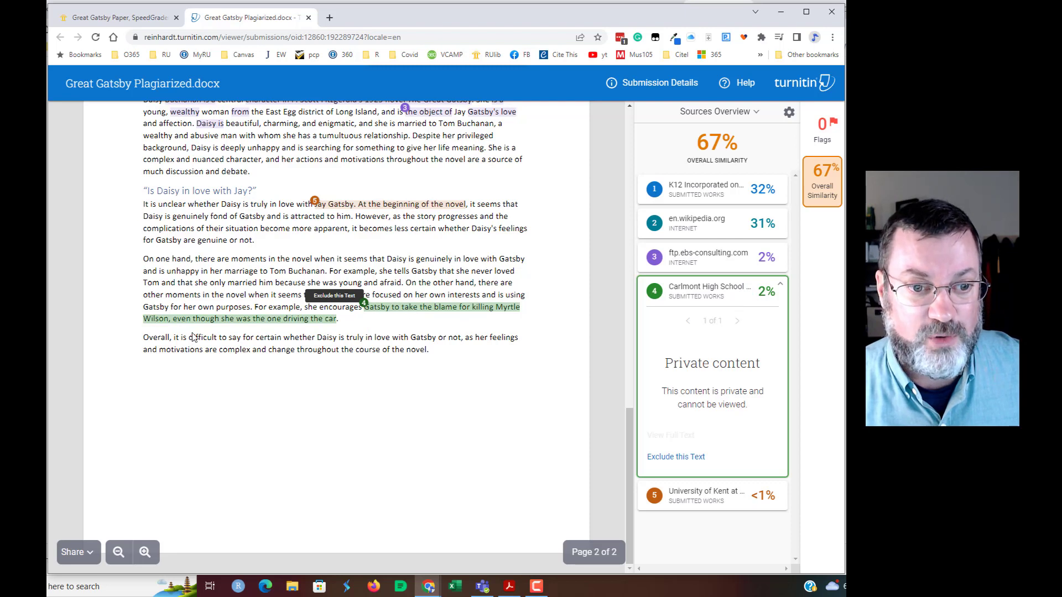
{"action": "mouse_move", "coordinate": [373, 321]}
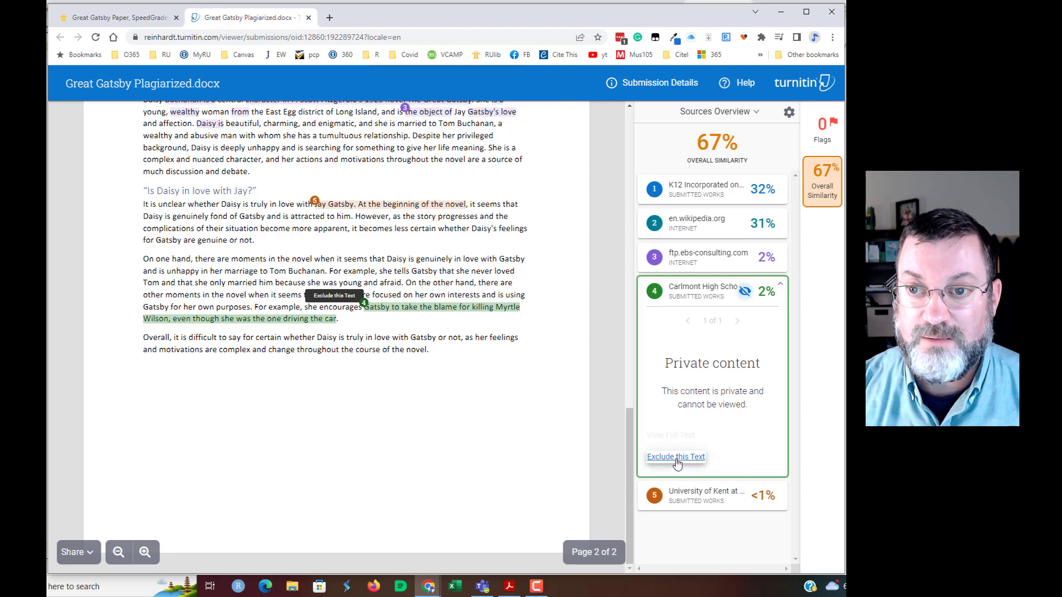
Exclude the Carlmont High School 2% match as common wording, dropping similarity to 66%.
{"action": "left_click", "coordinate": [675, 456]}
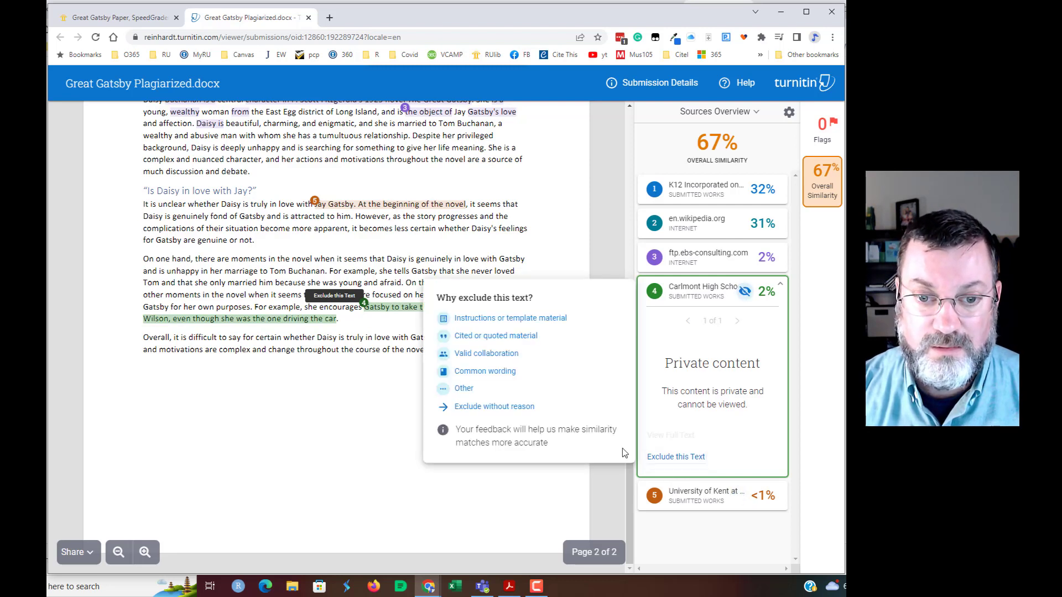
{"action": "mouse_move", "coordinate": [484, 371]}
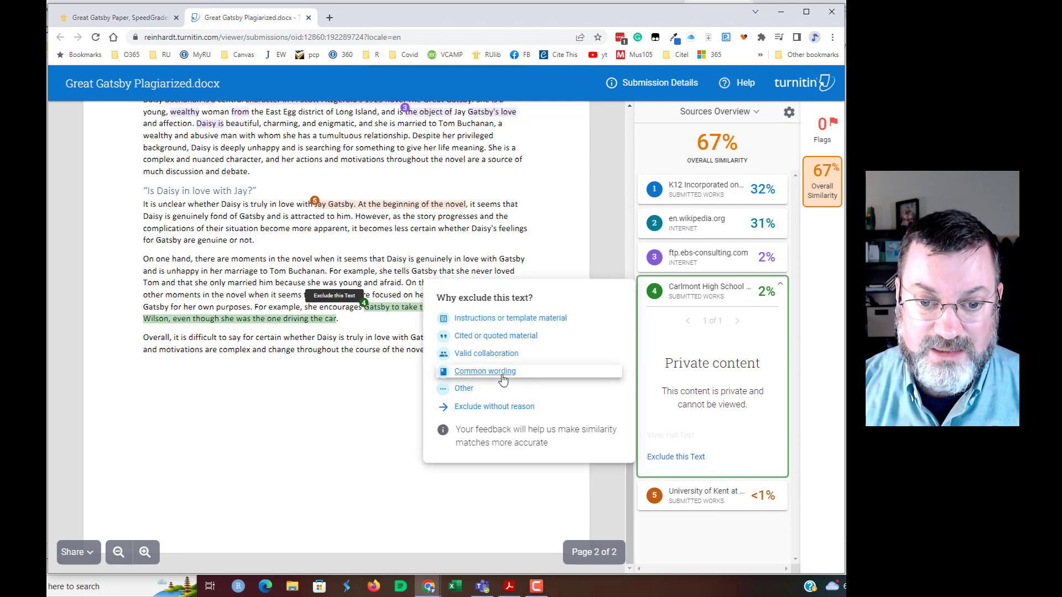
{"action": "left_click", "coordinate": [485, 371]}
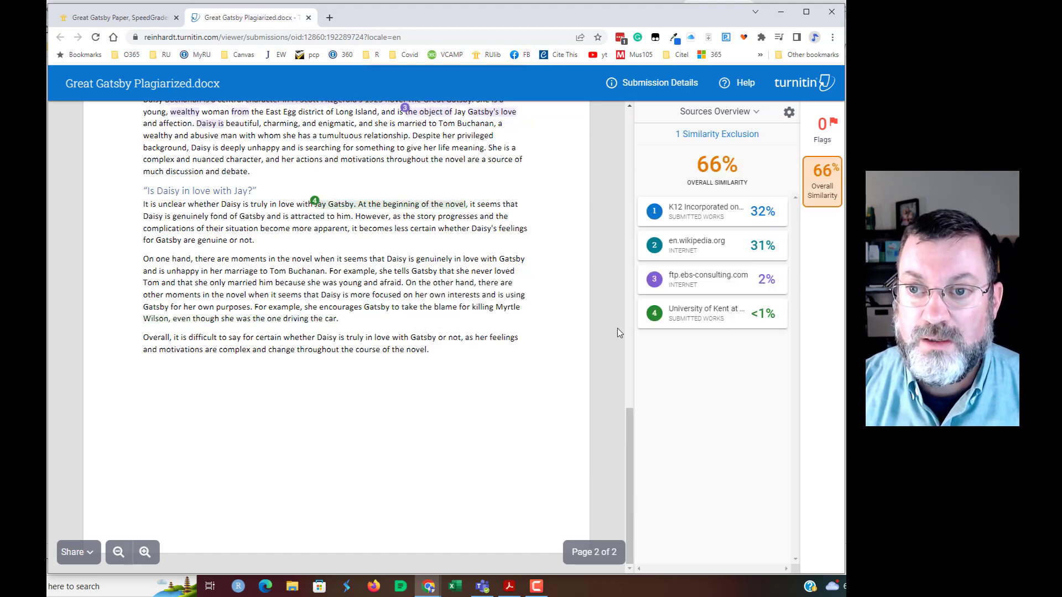
{"action": "mouse_move", "coordinate": [359, 331]}
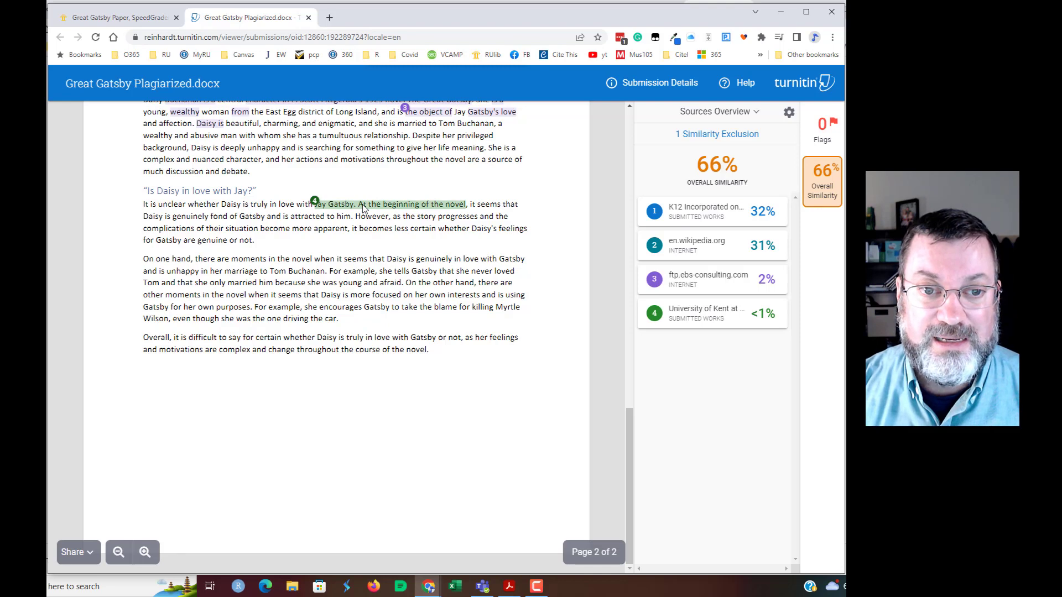
Exclude the University of Kent and ebs-consulting matches as common wording, reaching 63%.
{"action": "left_click", "coordinate": [654, 313]}
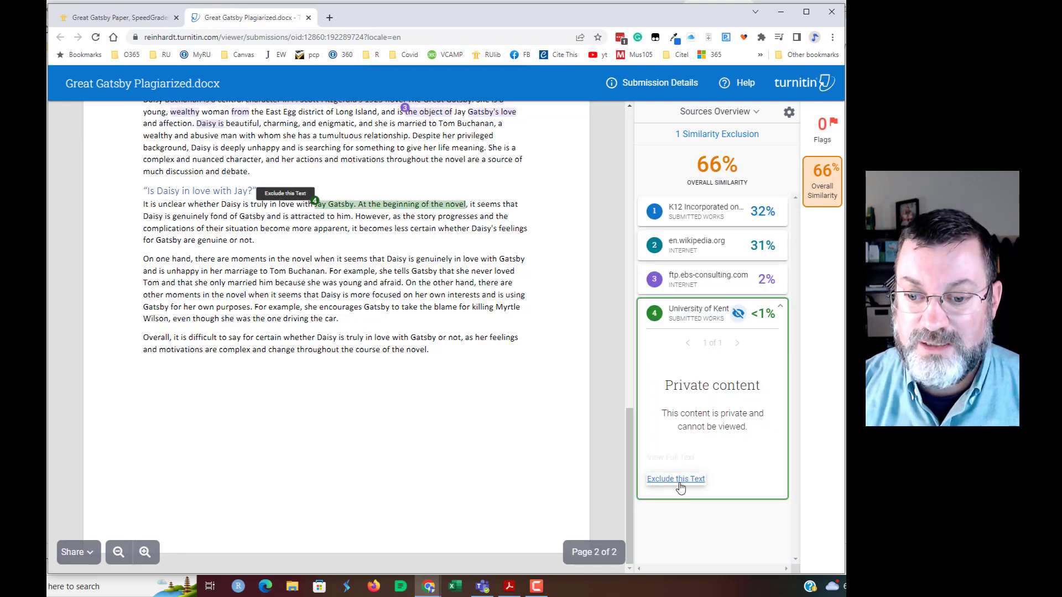
{"action": "left_click", "coordinate": [675, 478]}
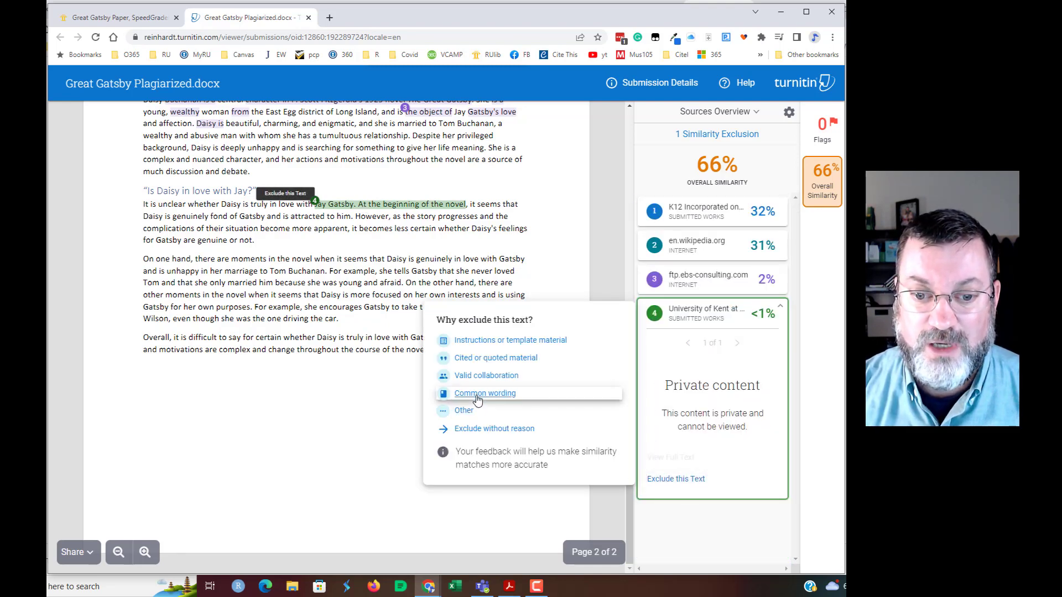
{"action": "left_click", "coordinate": [485, 393]}
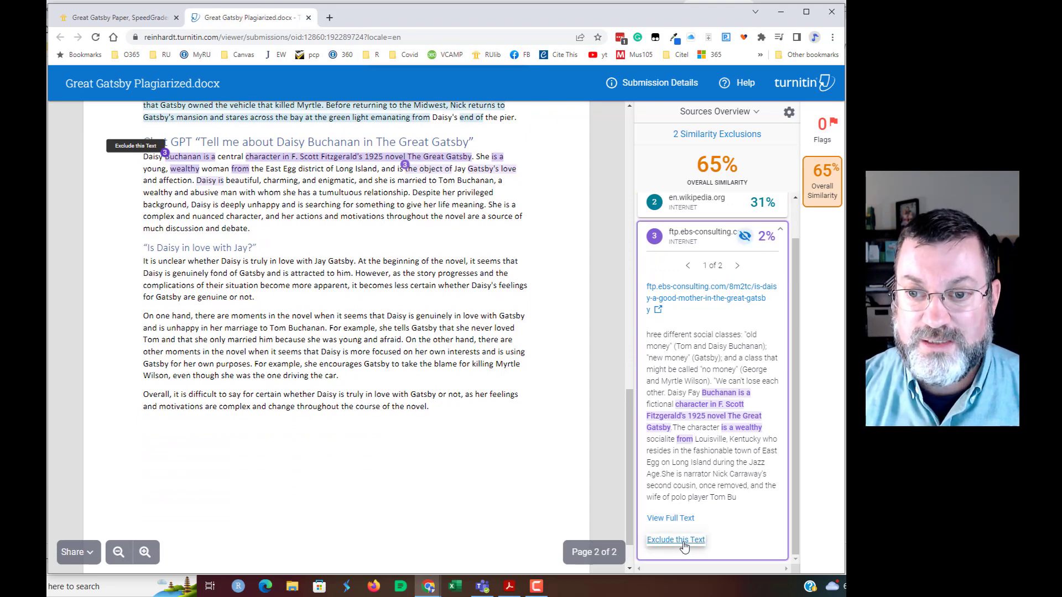
{"action": "left_click", "coordinate": [675, 540]}
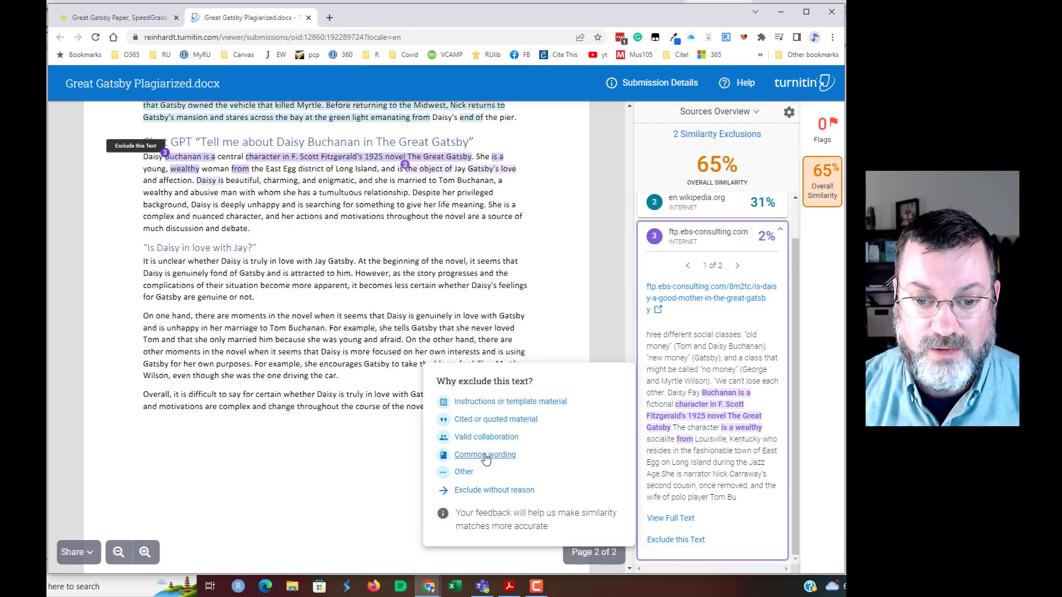
{"action": "left_click", "coordinate": [485, 454]}
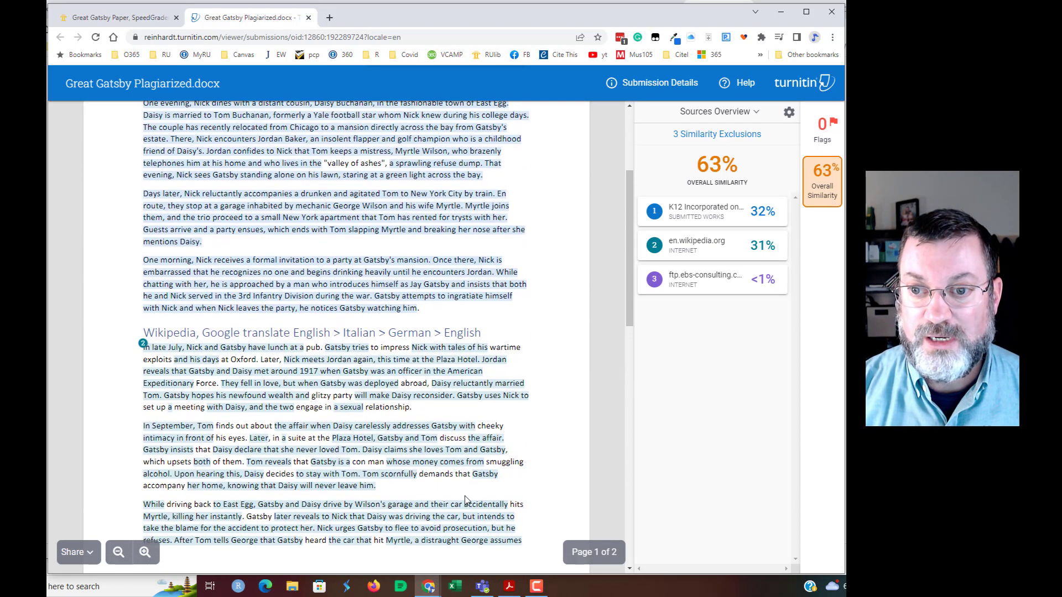
Review the en.wikipedia.org source passage, then show the top 32% K12 Incorporated match.
{"action": "left_click", "coordinate": [696, 245]}
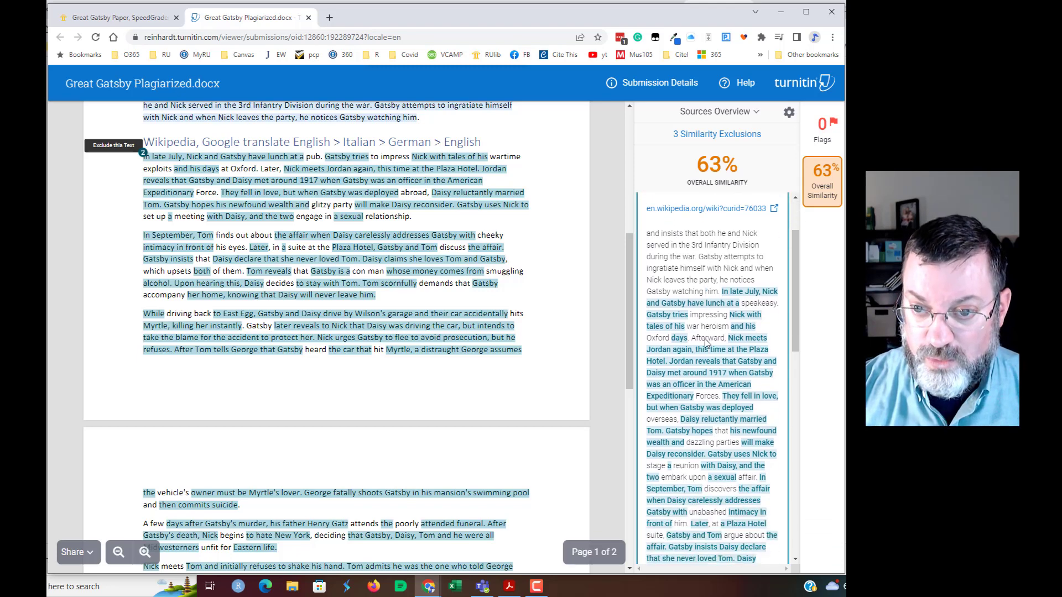
{"action": "scroll", "scroll_direction": "down", "scroll_amount": 3}
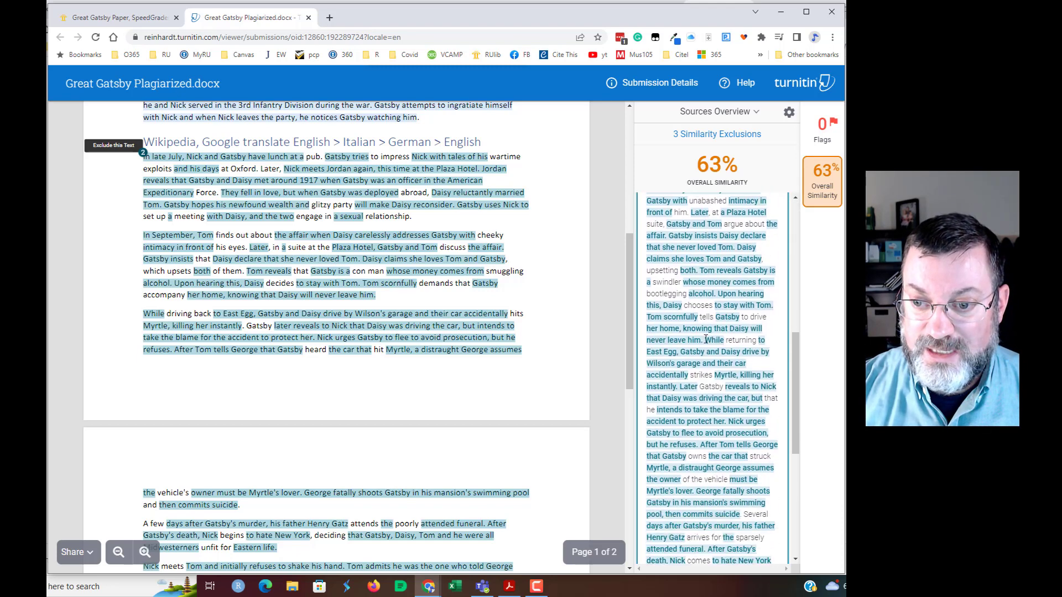
{"action": "scroll", "scroll_direction": "down", "scroll_amount": 3}
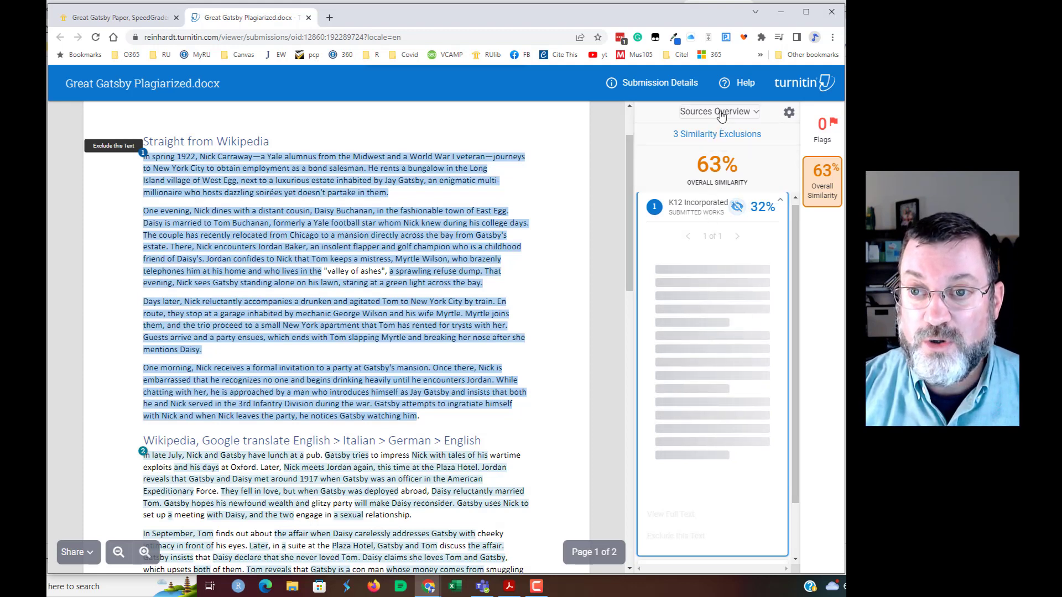
Switch to All Sources (59 listed) and expand the 63% en.wikipedia.org match passage.
{"action": "left_click", "coordinate": [719, 112]}
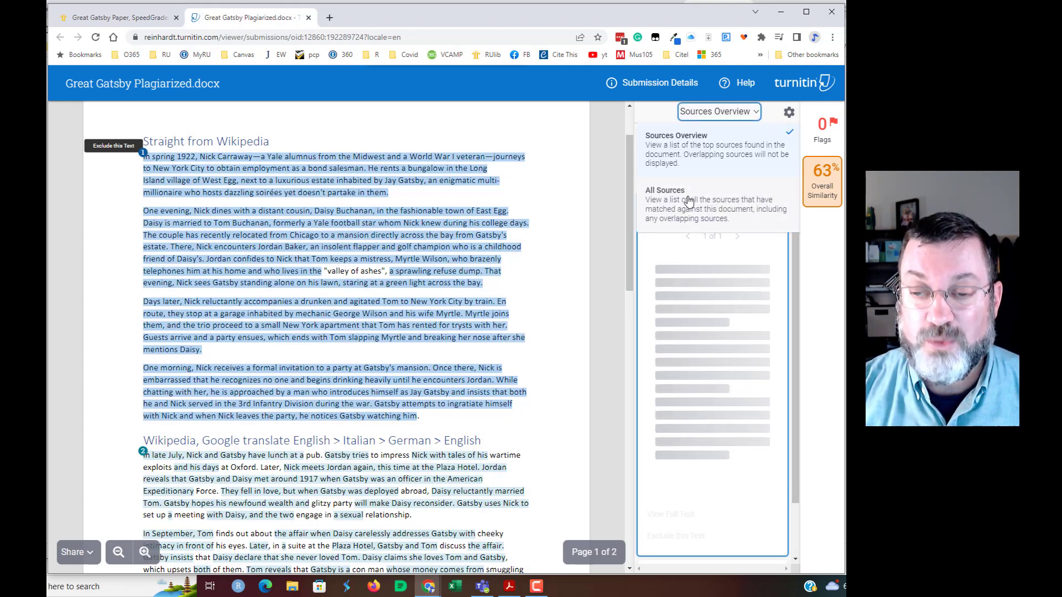
{"action": "left_click", "coordinate": [682, 208]}
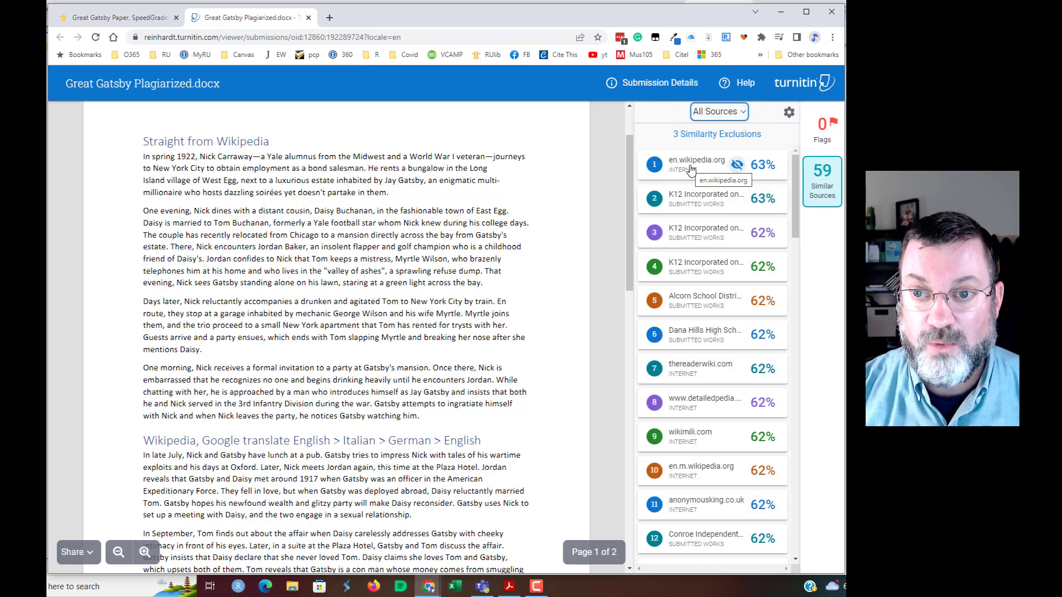
{"action": "left_click", "coordinate": [696, 160]}
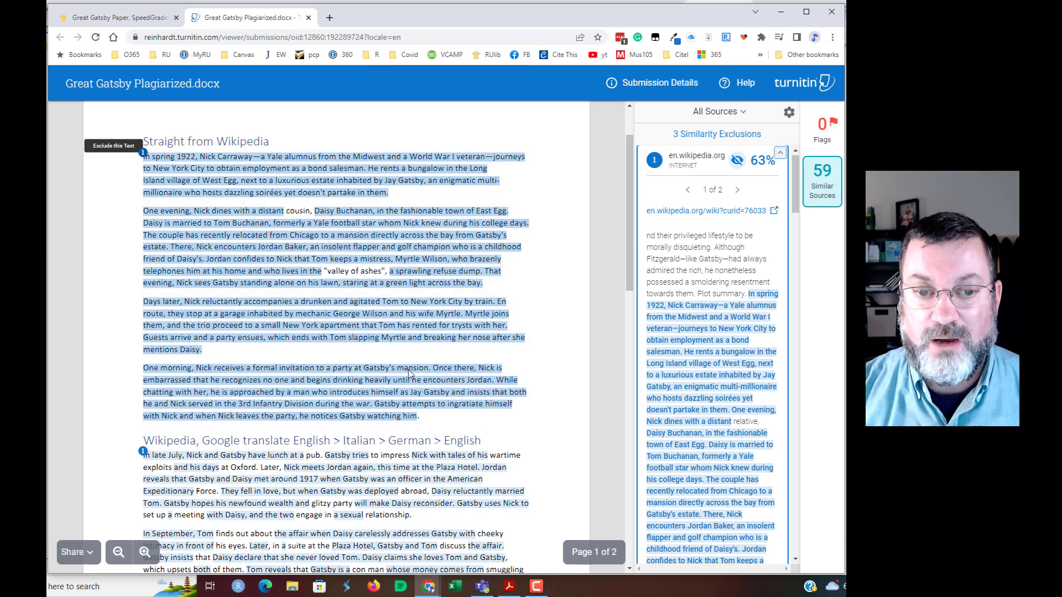
{"action": "mouse_move", "coordinate": [256, 213]}
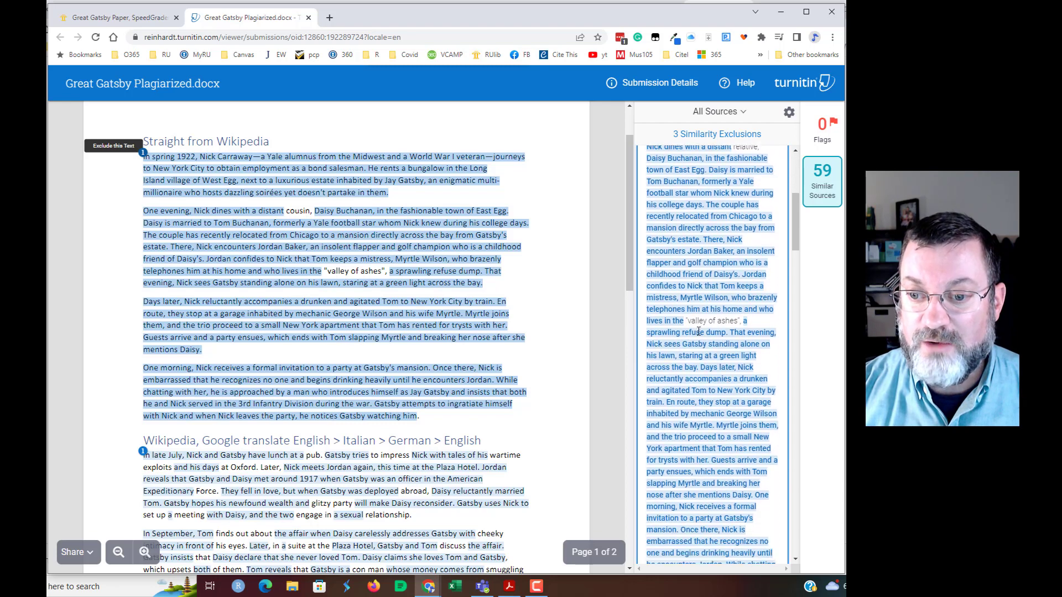
{"action": "scroll", "scroll_direction": "down", "scroll_amount": 3}
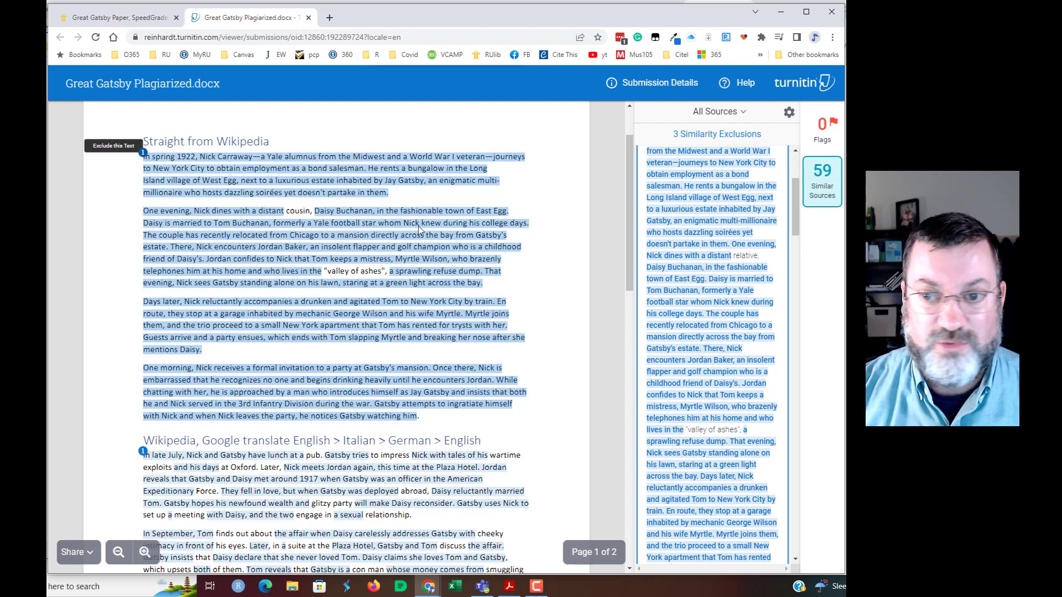
{"action": "mouse_move", "coordinate": [392, 208]}
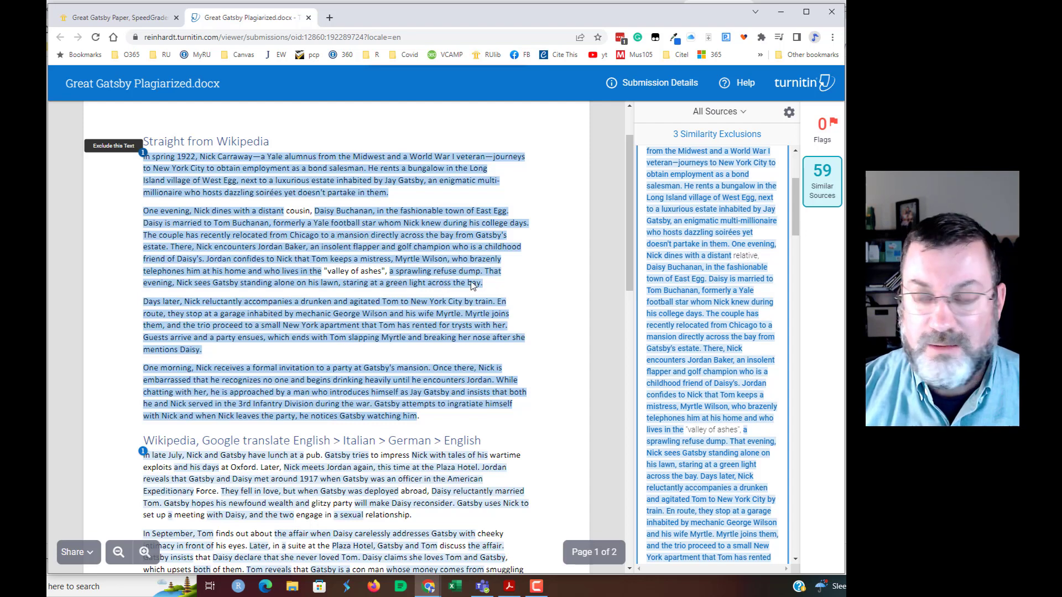
{"action": "mouse_move", "coordinate": [166, 184]}
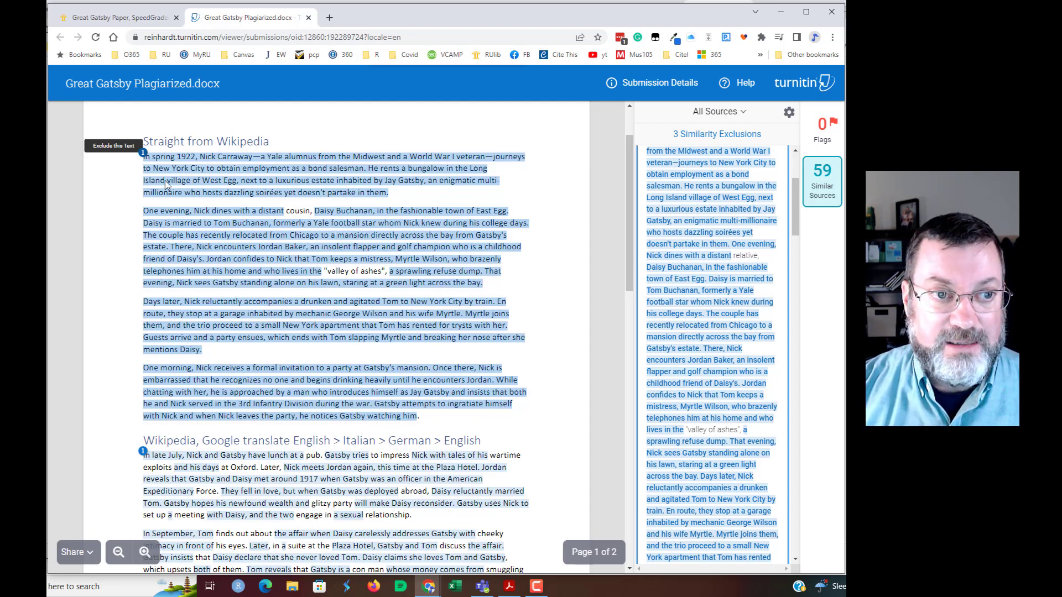
{"action": "scroll", "scroll_direction": "down", "scroll_amount": 3}
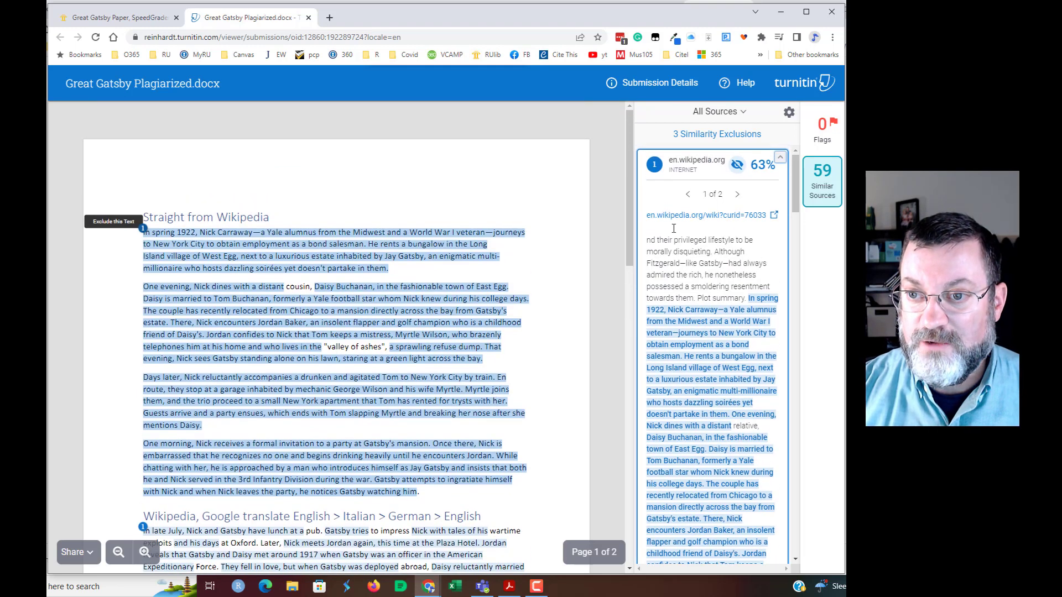
View Wikipedia match 2 of 2, then return to the full 59-source list.
{"action": "left_click", "coordinate": [736, 195]}
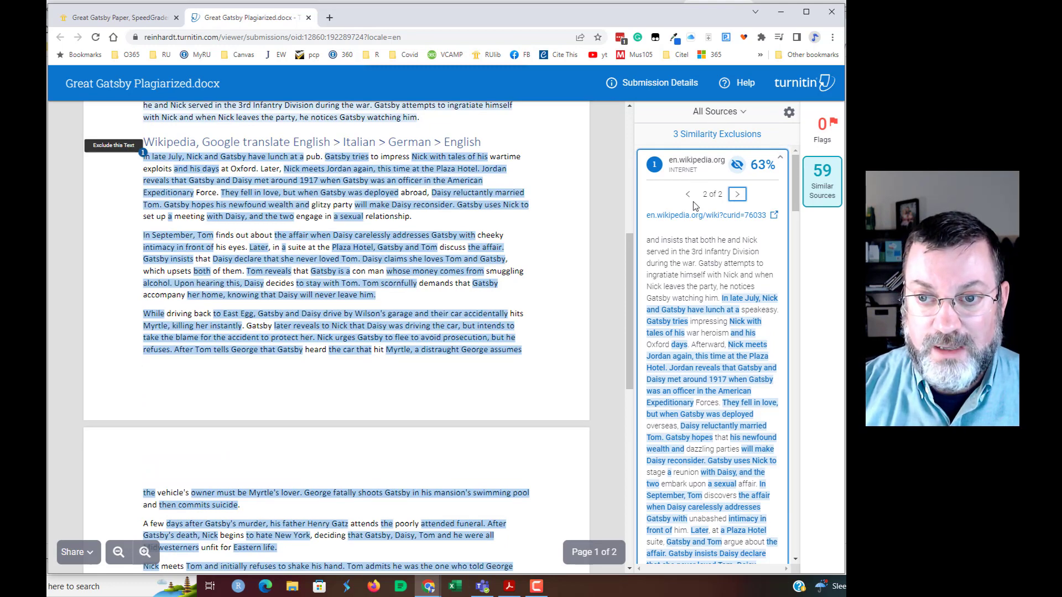
{"action": "scroll", "scroll_direction": "down", "scroll_amount": 3}
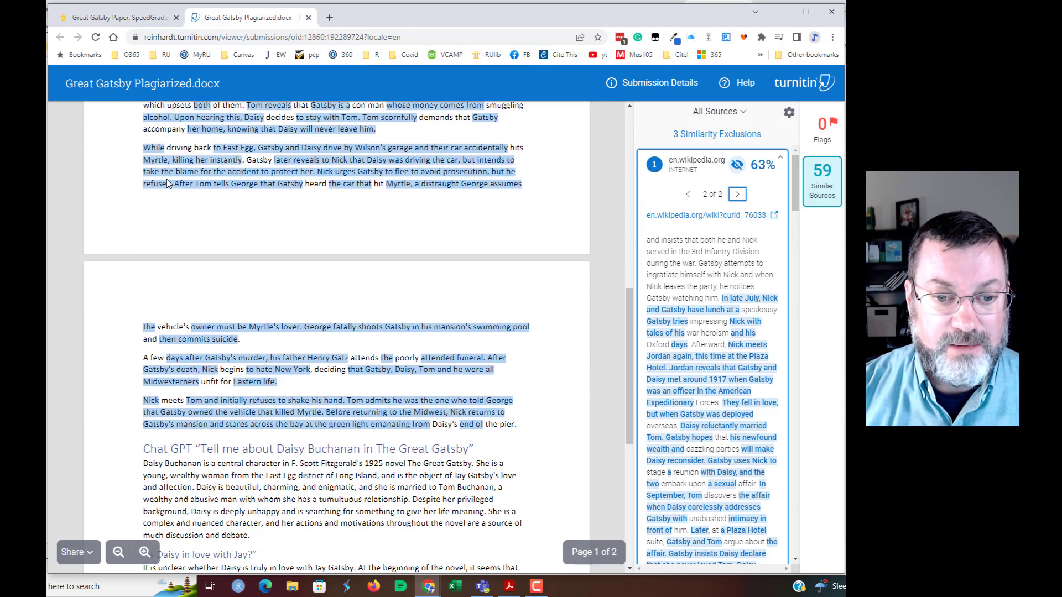
{"action": "mouse_move", "coordinate": [384, 237]}
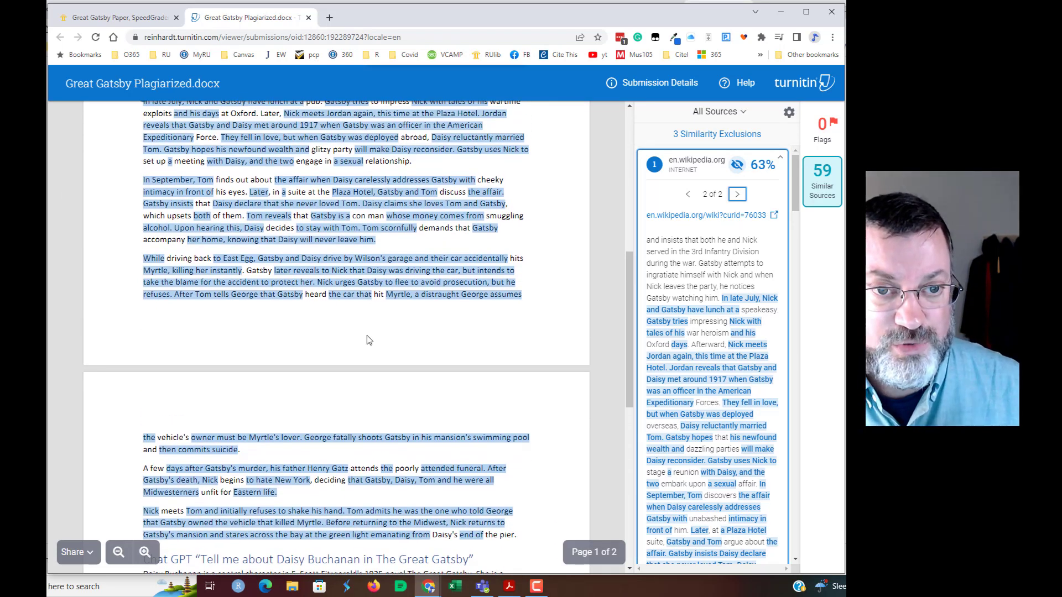
{"action": "scroll", "scroll_direction": "down", "scroll_amount": 3}
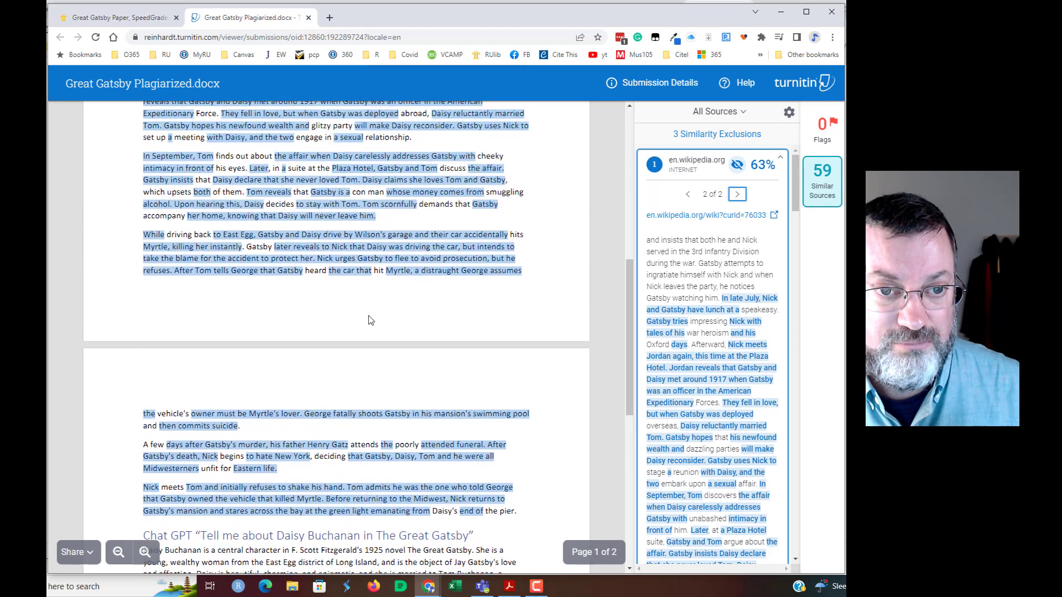
{"action": "scroll", "scroll_direction": "down", "scroll_amount": 3}
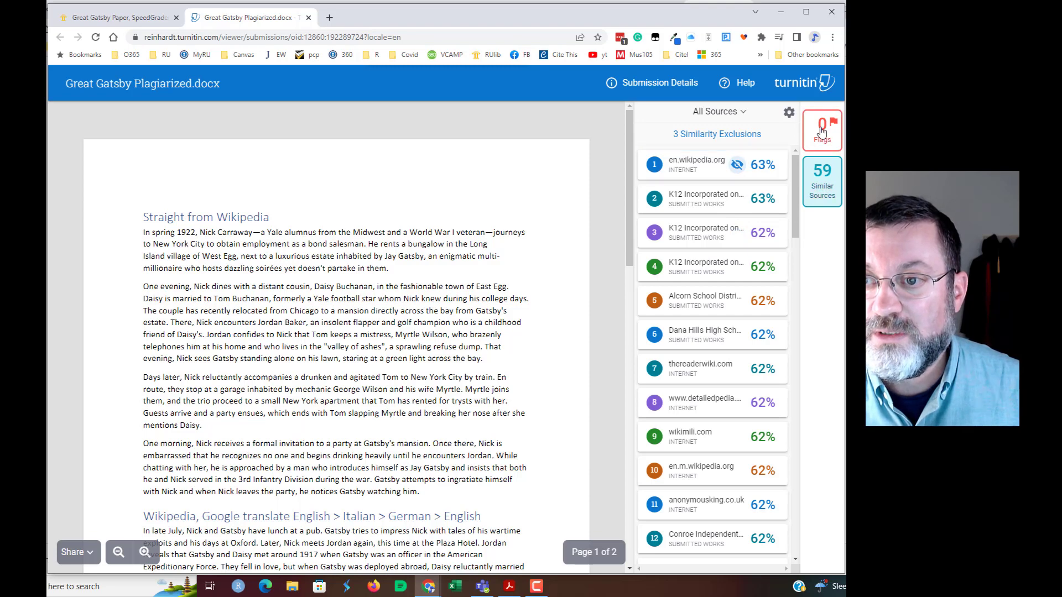
Review the flags panel, which finds no hidden text or suspicious characters.
{"action": "left_click", "coordinate": [821, 130]}
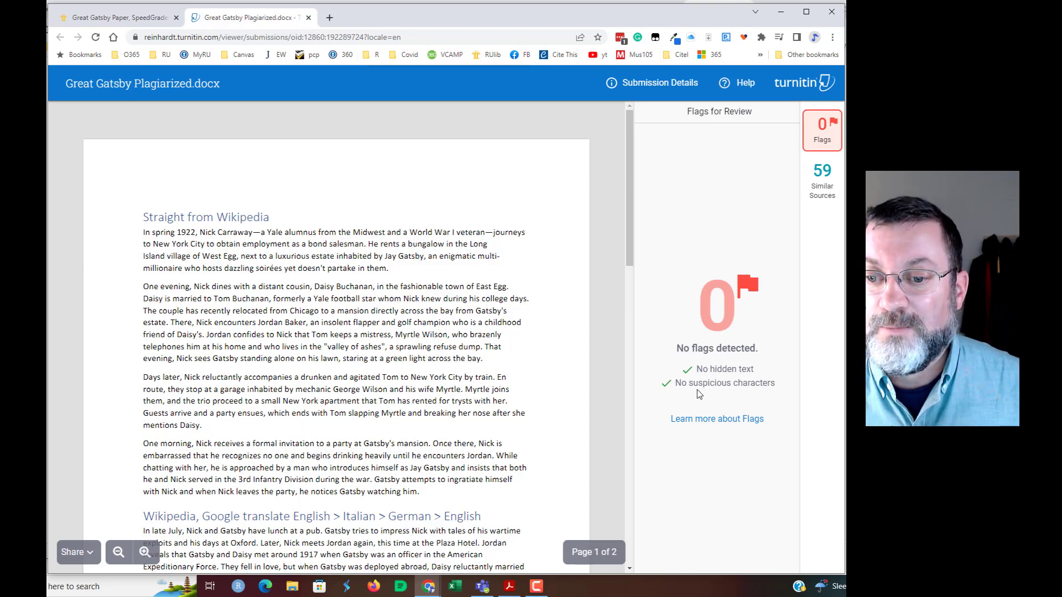
{"action": "mouse_move", "coordinate": [423, 437]}
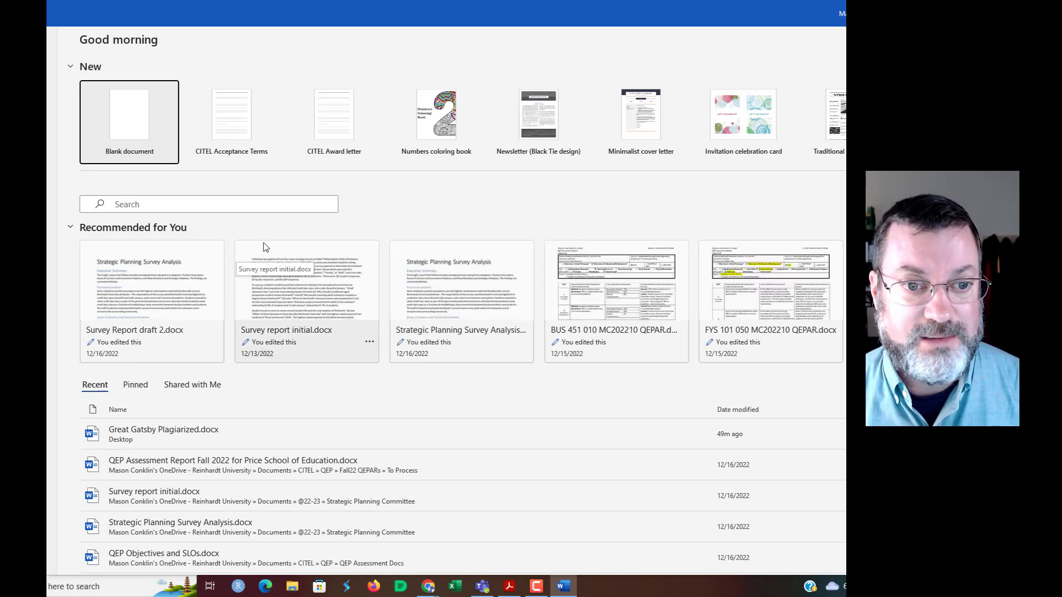
{"action": "mouse_move", "coordinate": [124, 192]}
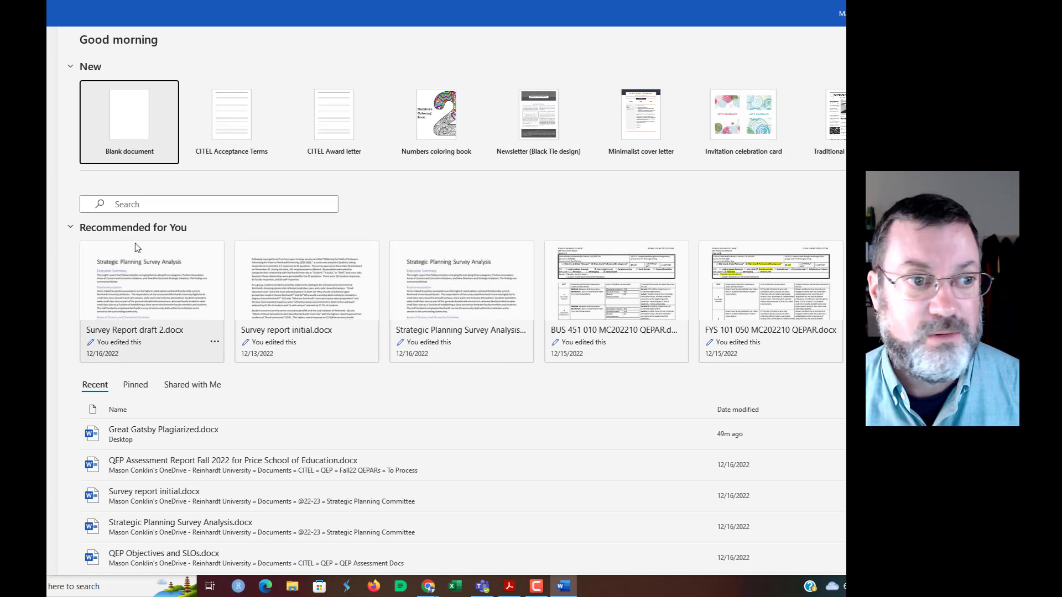
Open Great Gatsby Plagiarized.docx from Word's Recent list.
{"action": "left_click", "coordinate": [129, 122]}
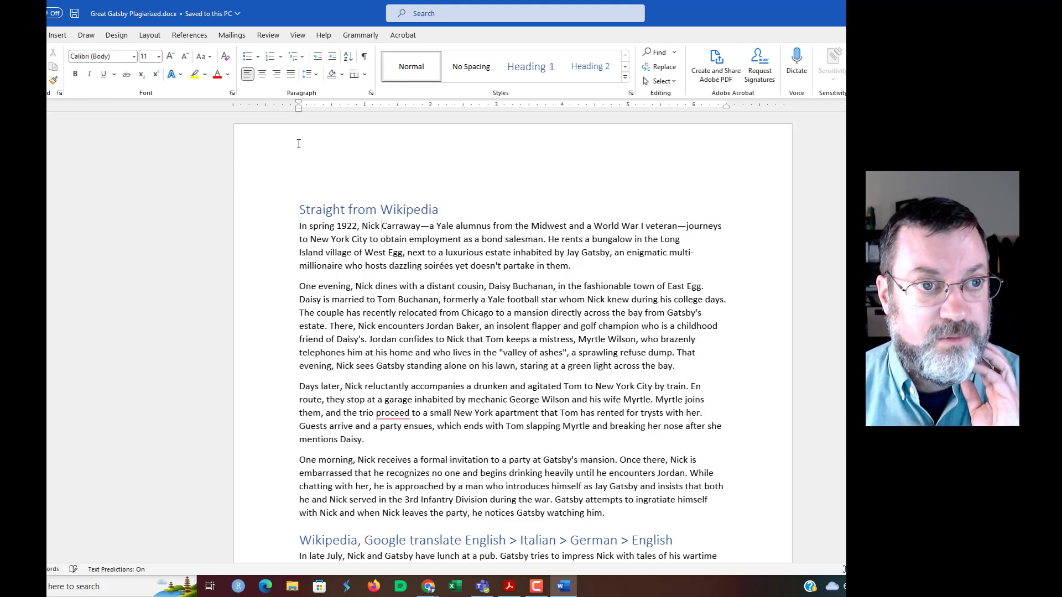
Set the font colour to white, insert characters into the opening sentence, and return to Turnitin.
{"action": "left_click", "coordinate": [226, 74]}
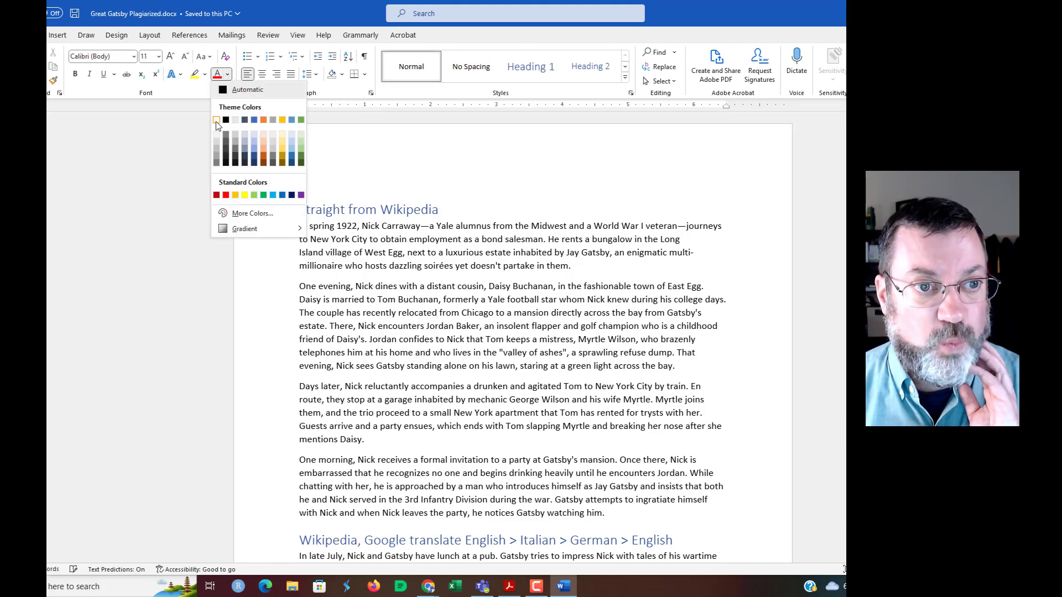
{"action": "left_click", "coordinate": [216, 120]}
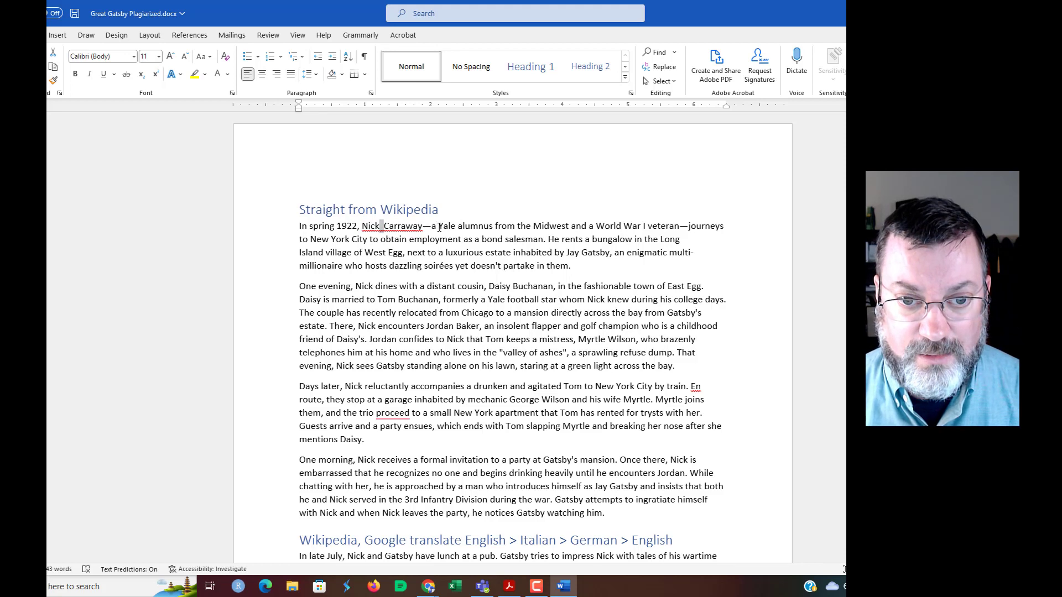
{"action": "double_click", "coordinate": [446, 225]}
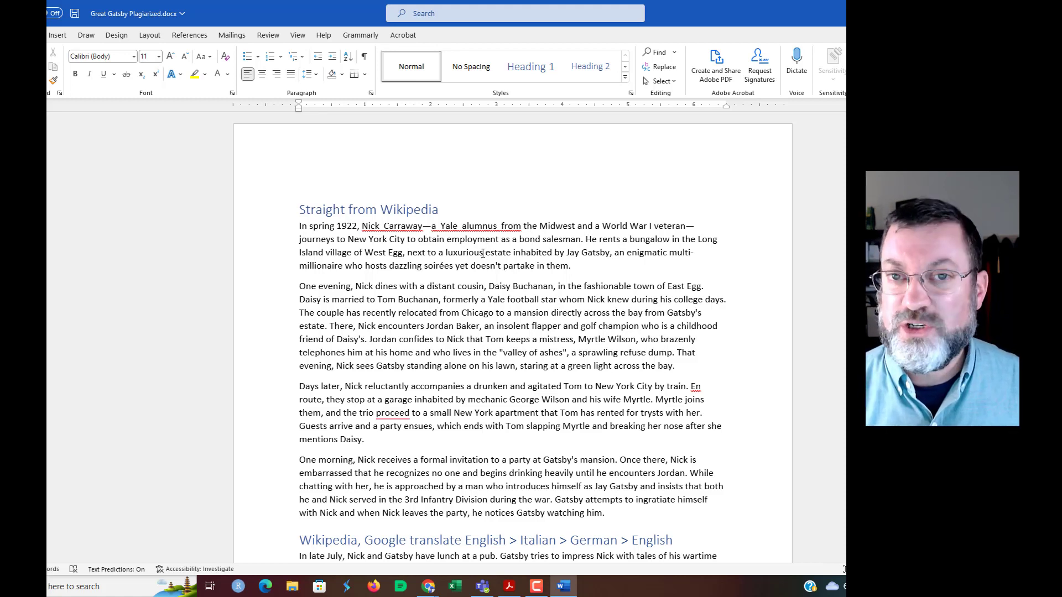
{"action": "key", "text": "alt+tab"}
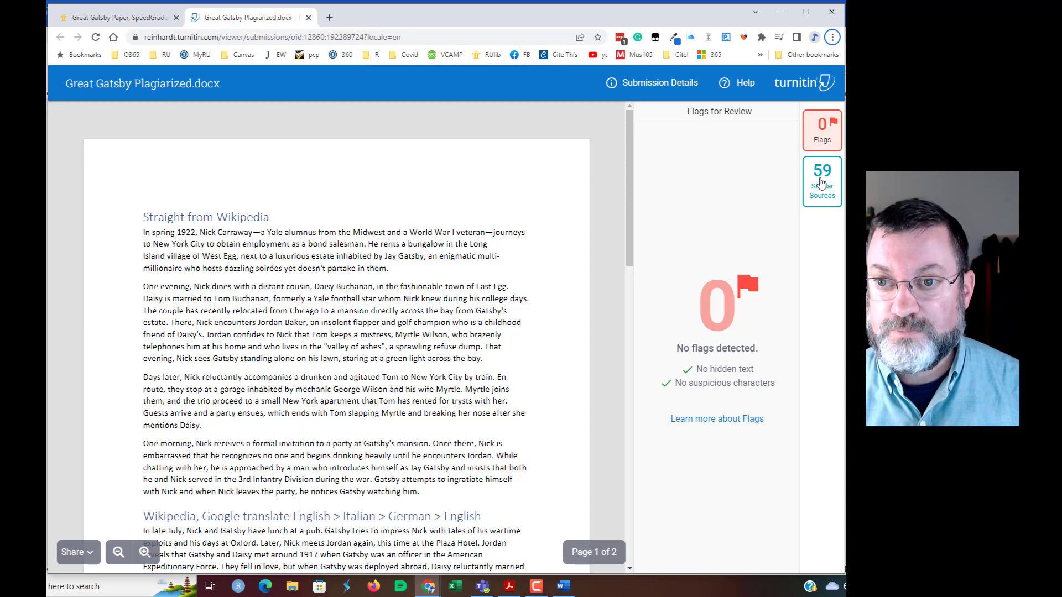
Return to Test Student's 67% Gatsby submission in SpeedGrader.
{"action": "left_click", "coordinate": [821, 181]}
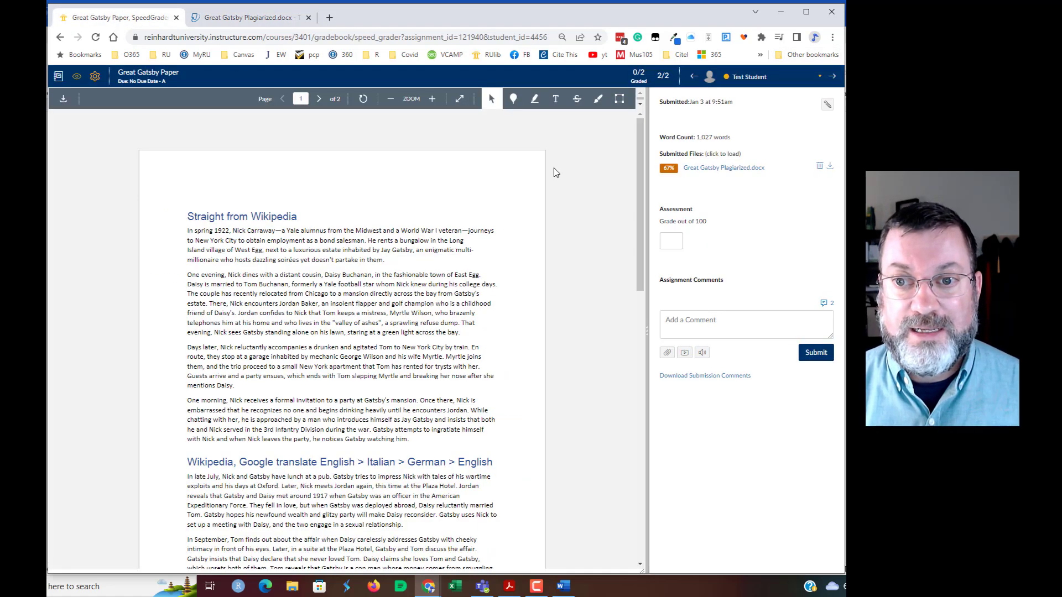
{"action": "mouse_move", "coordinate": [668, 167]}
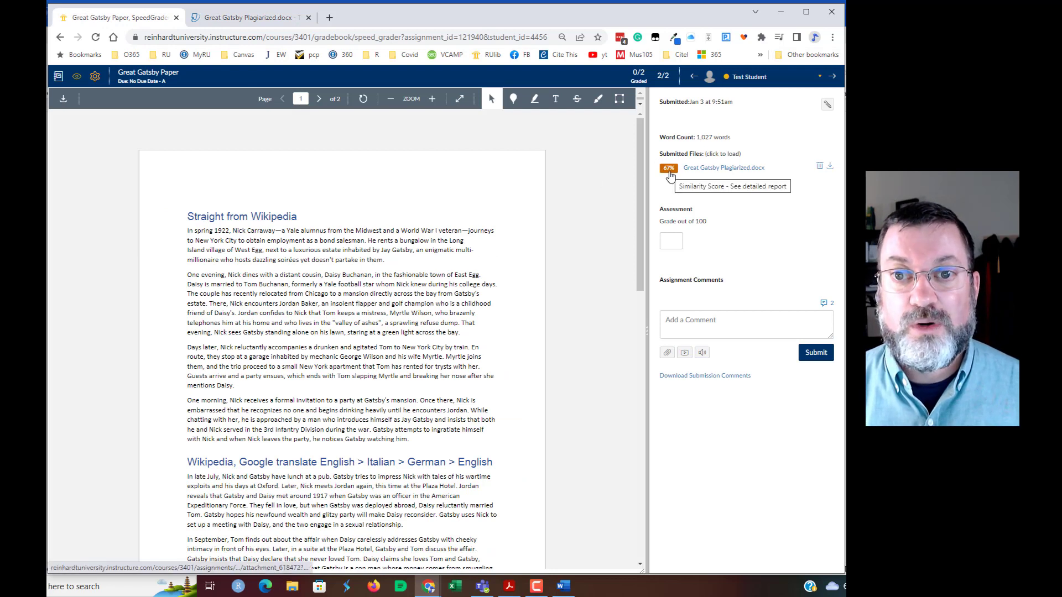
{"action": "mouse_move", "coordinate": [58, 76]}
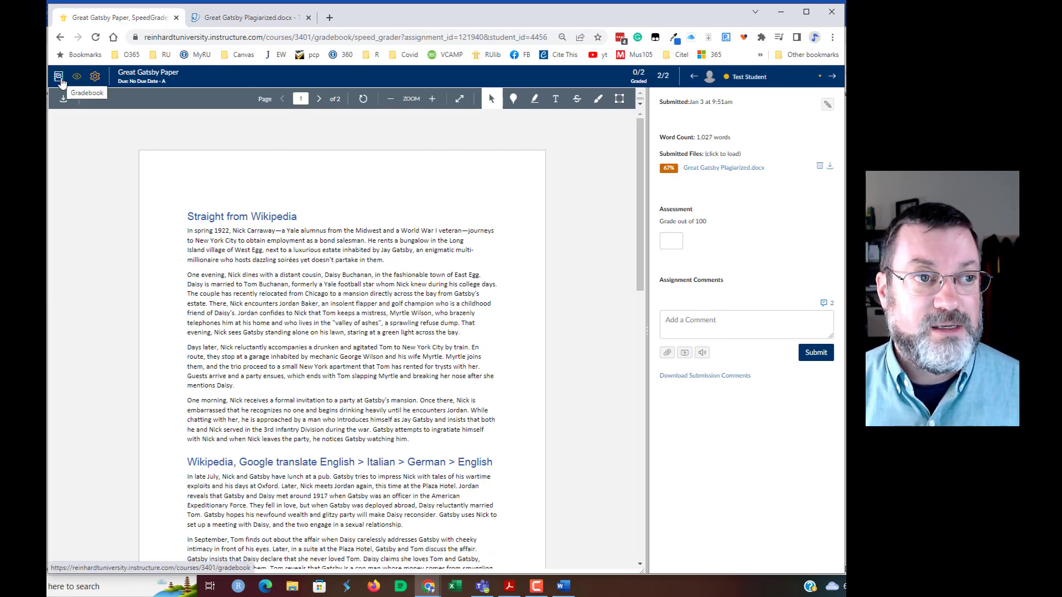
Go to the sandbox course gradebook listing Mason Test Conklin and Test Student.
{"action": "left_click", "coordinate": [59, 76]}
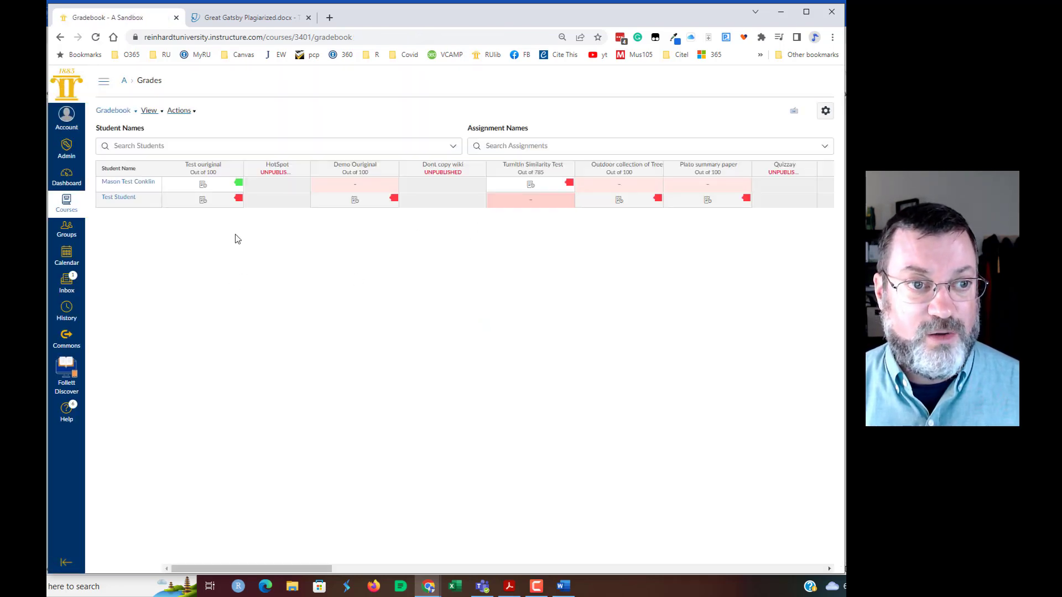
{"action": "mouse_move", "coordinate": [358, 226]}
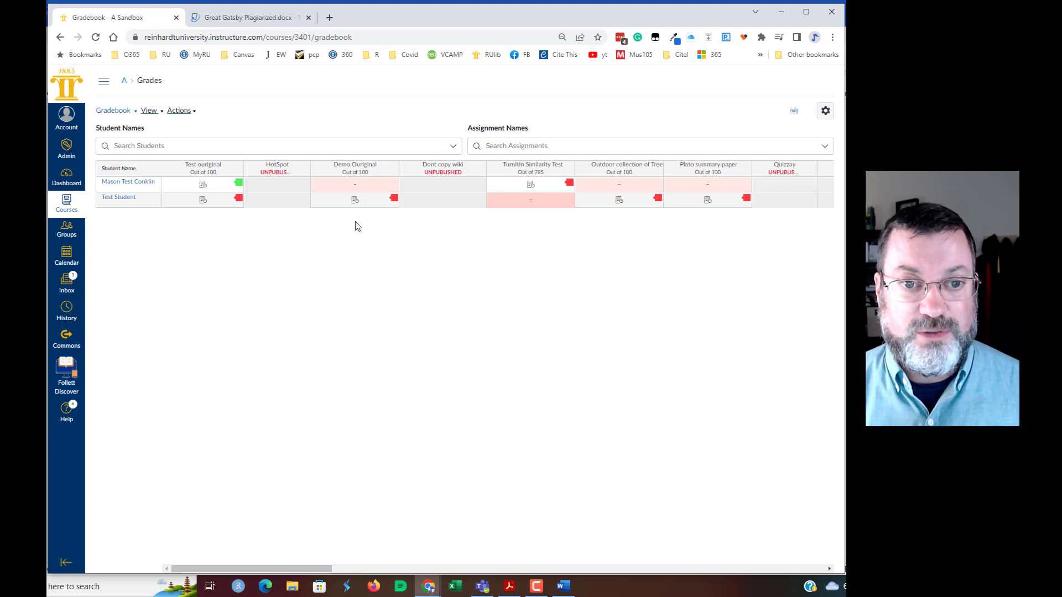